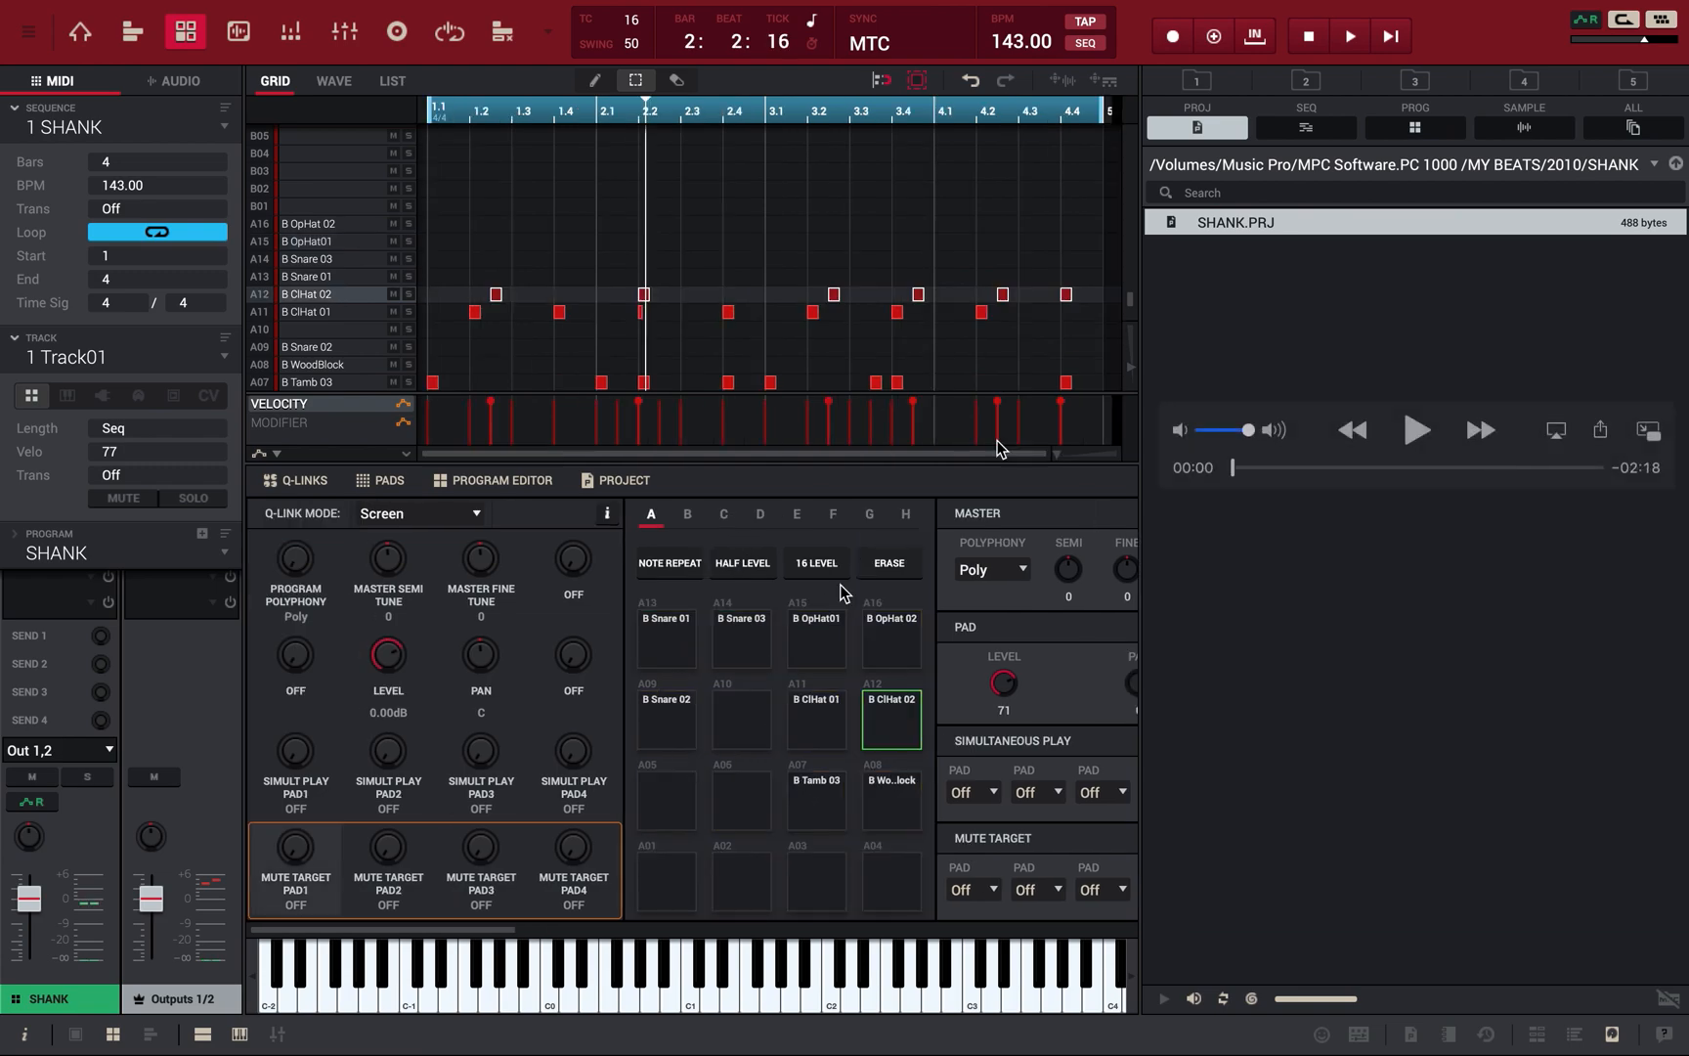
# Step: Show the all-tracks overview of the SHANK project, where the missing-files alert appears
pyautogui.click(131, 31)
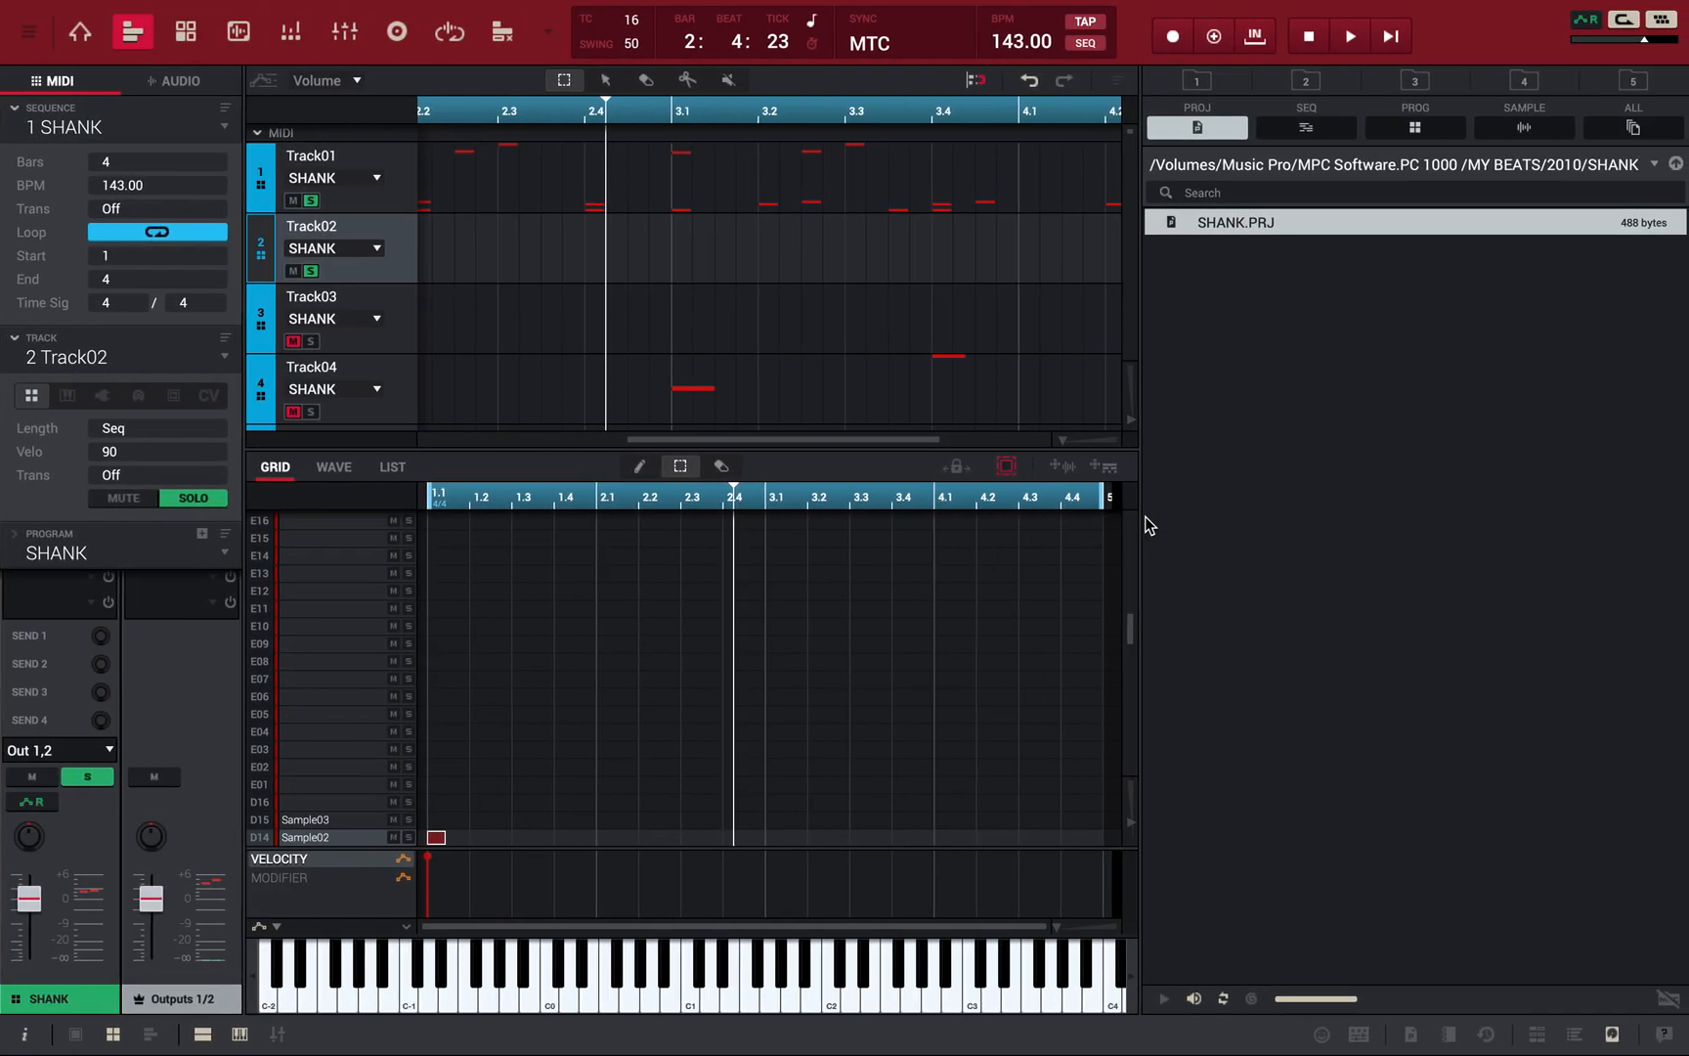
pyautogui.moveTo(542, 337)
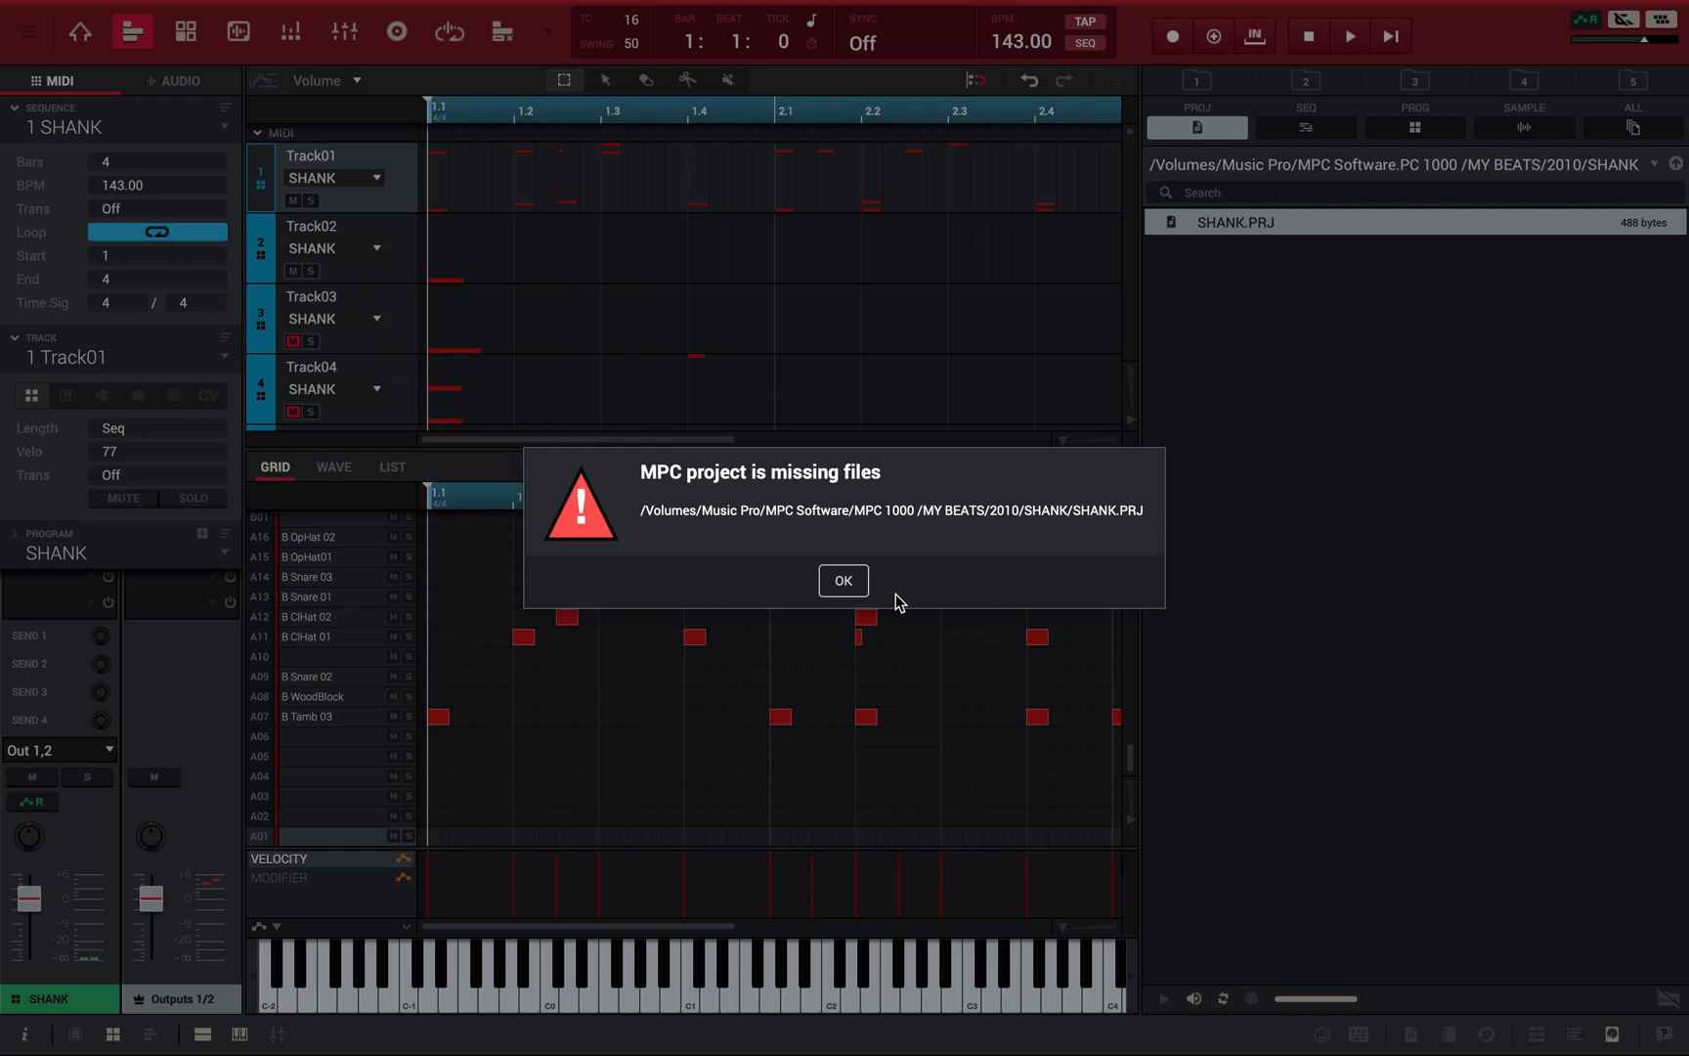
# Step: Dismiss the missing-files warning and show Track01's drum pads with the note grid, auditioning a pad
pyautogui.click(843, 580)
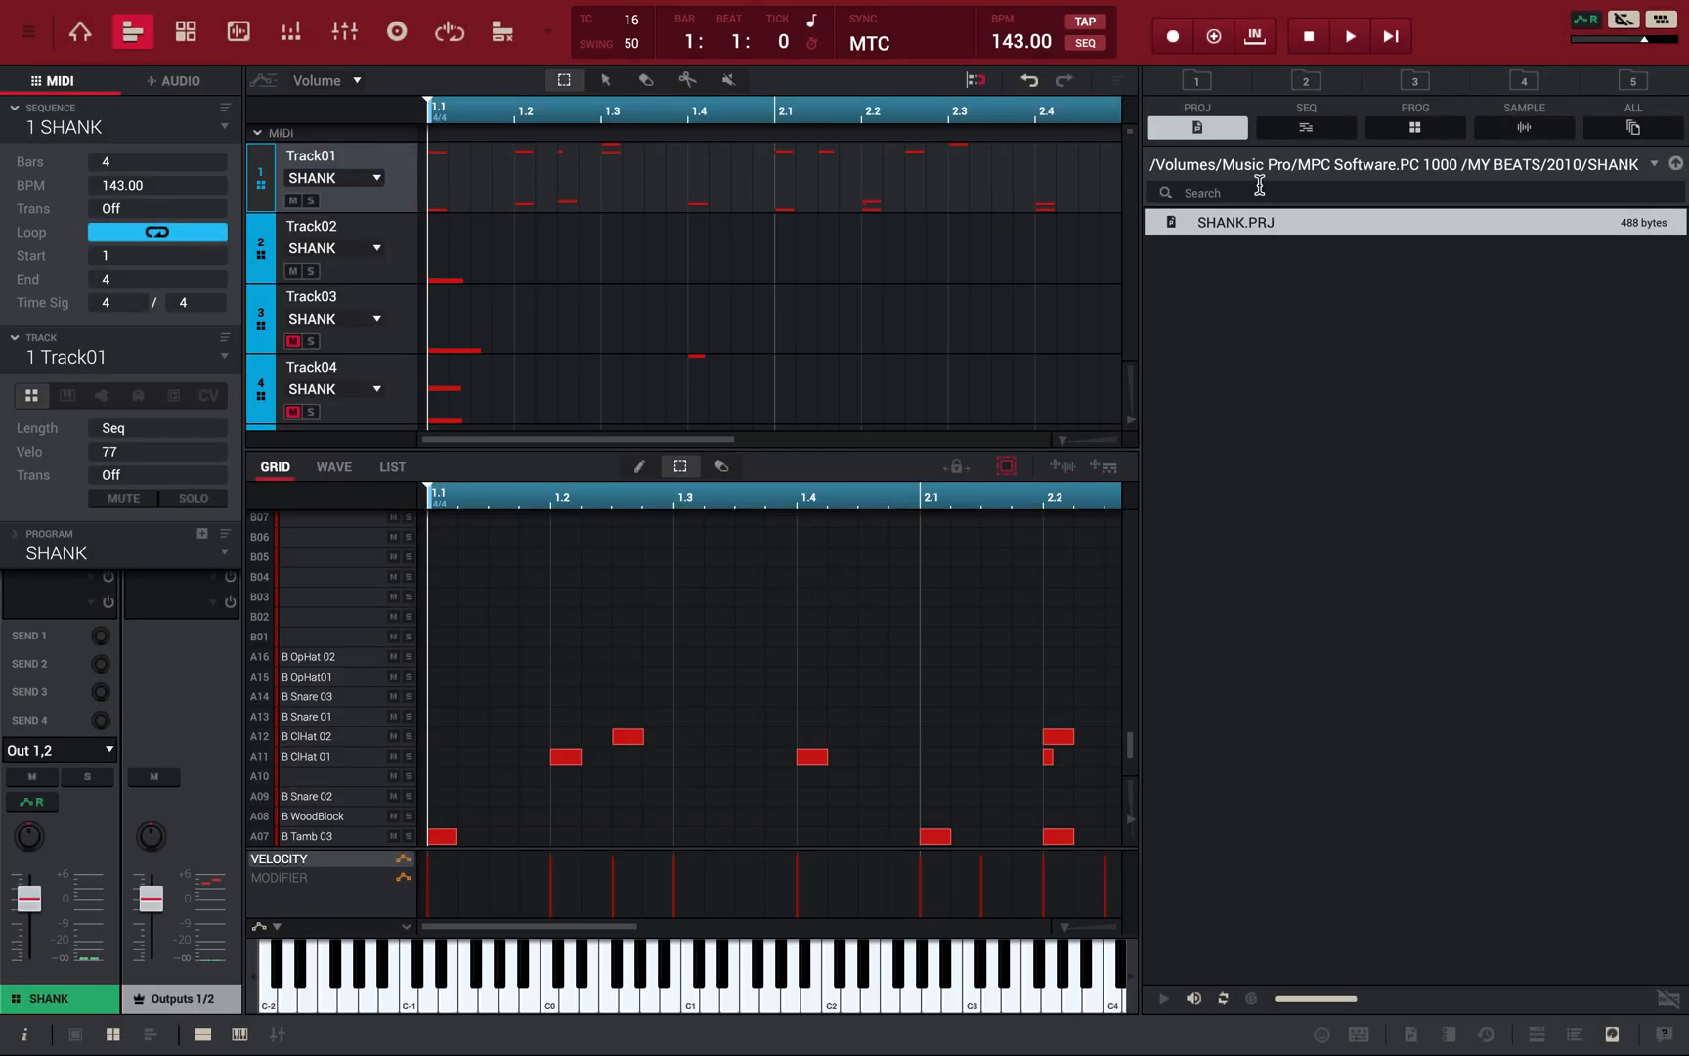
pyautogui.click(186, 31)
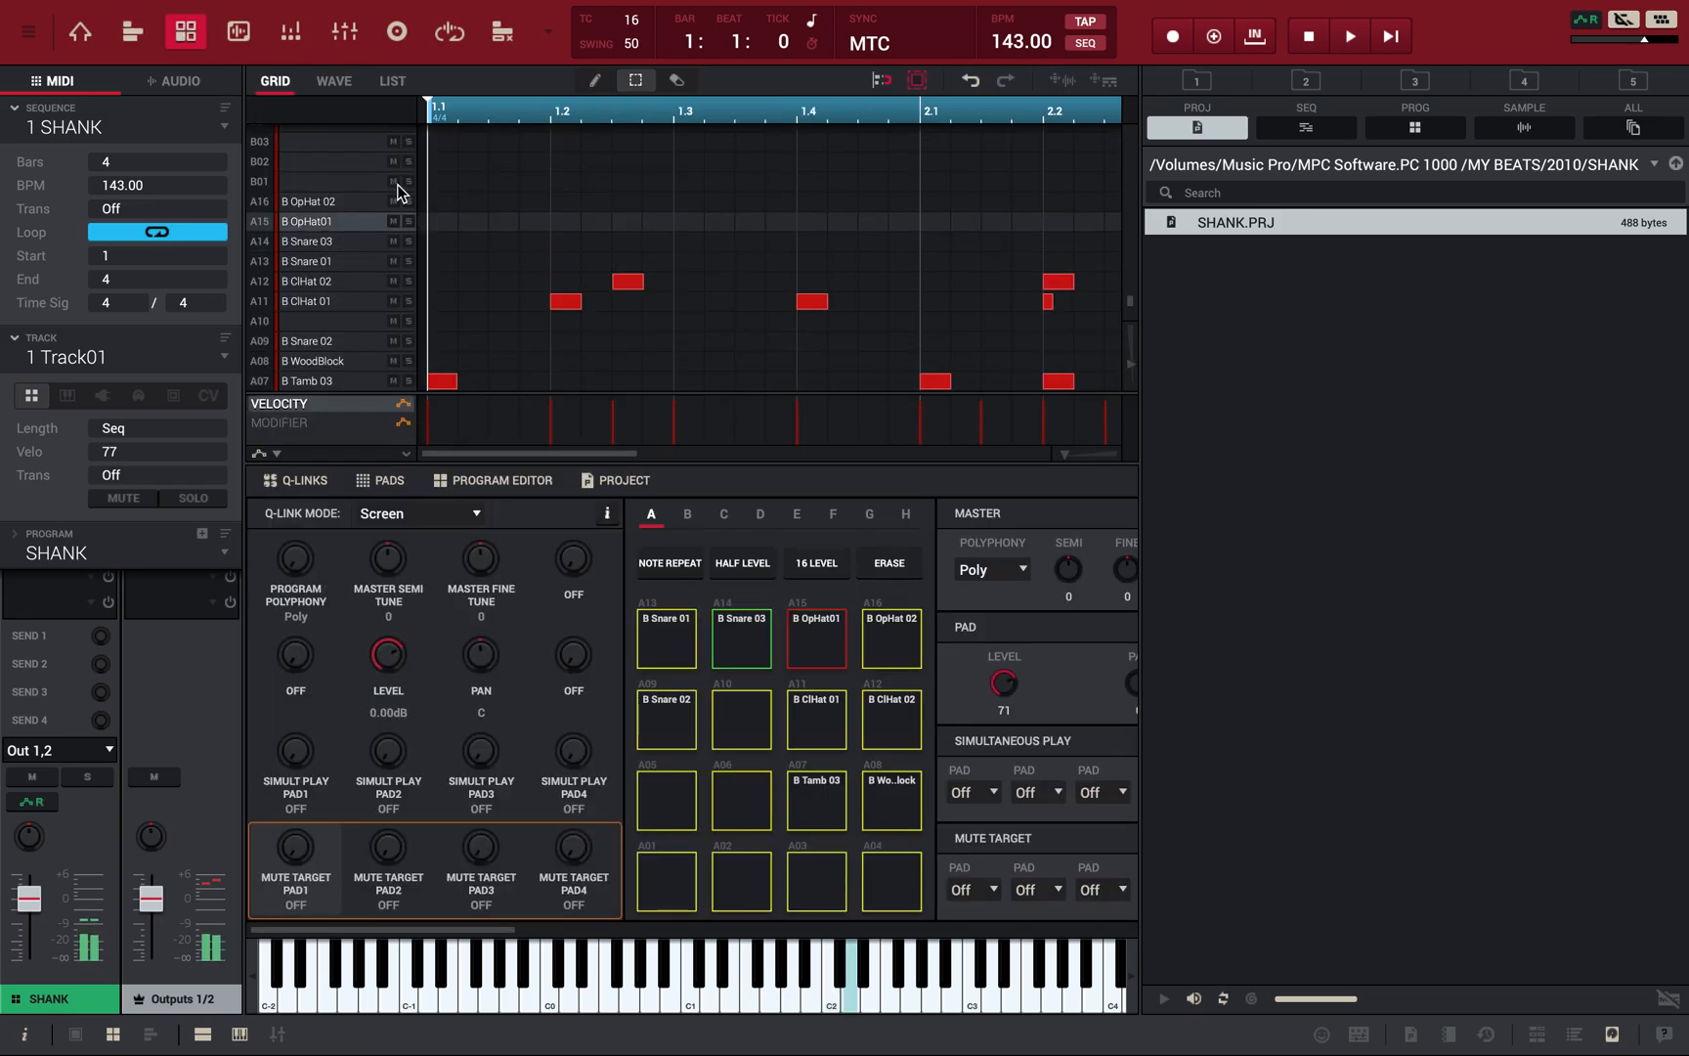
pyautogui.click(890, 799)
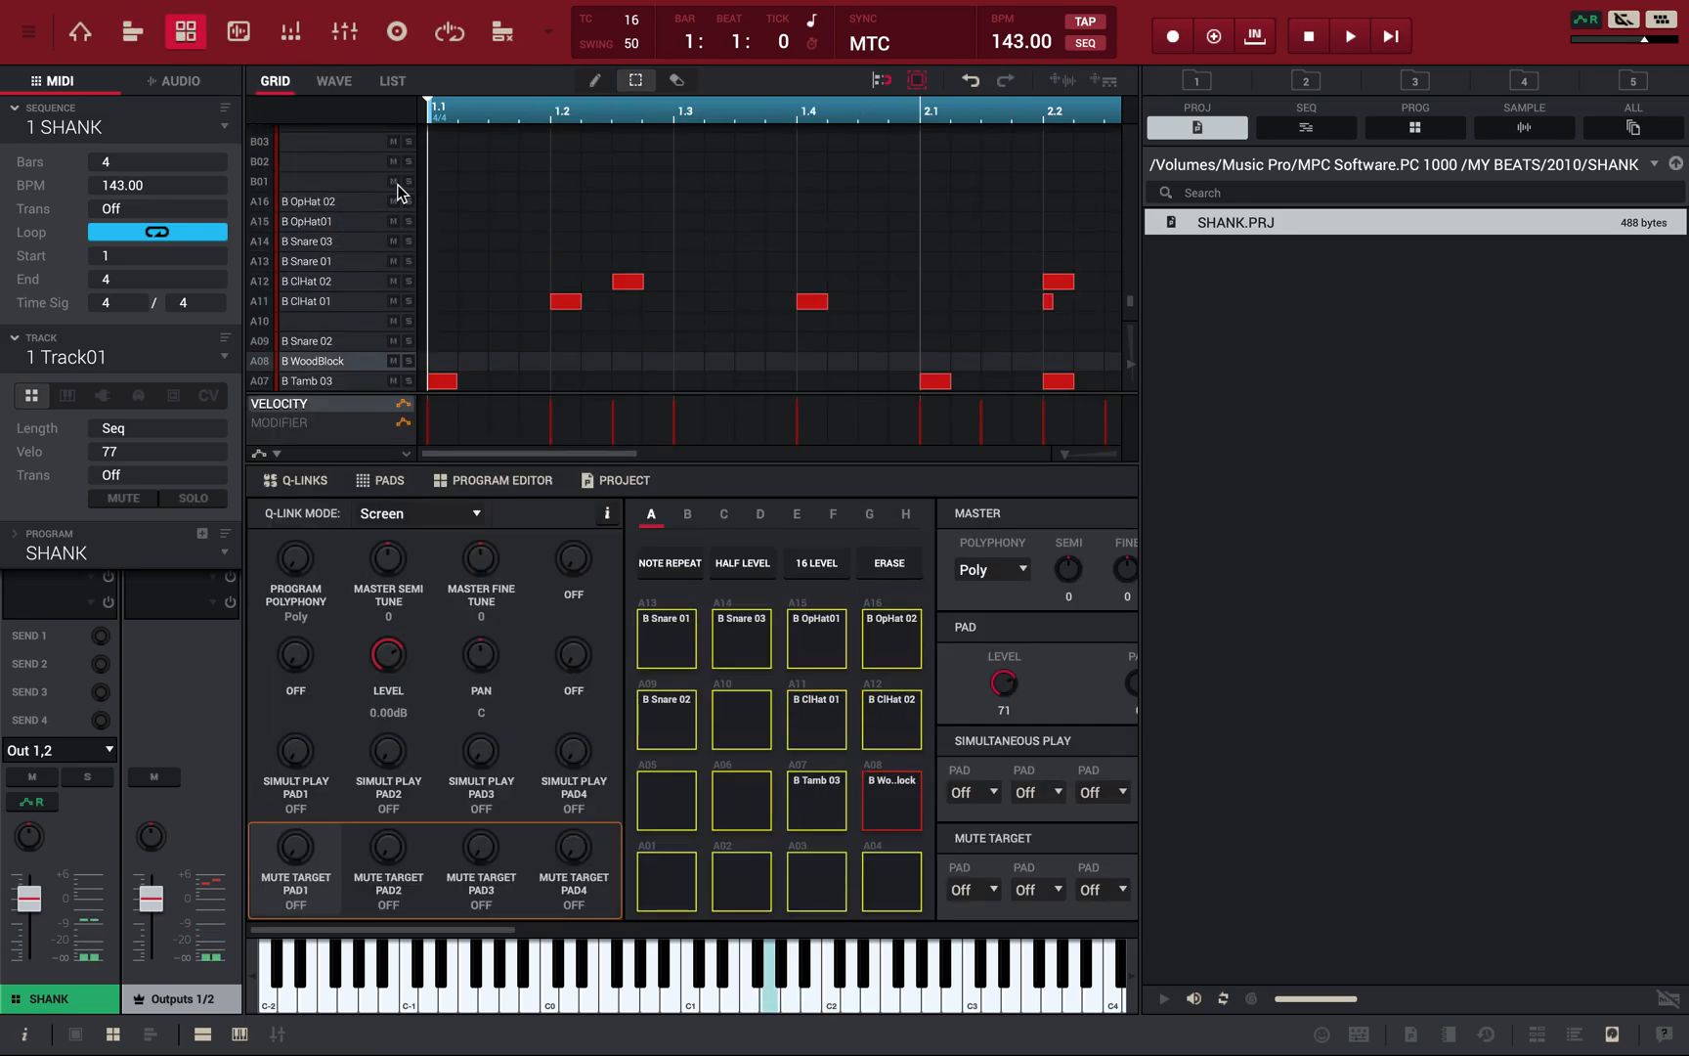
# Step: Play the SHANK sequence from the start and stop it to check Track01 sounds right
pyautogui.click(1349, 36)
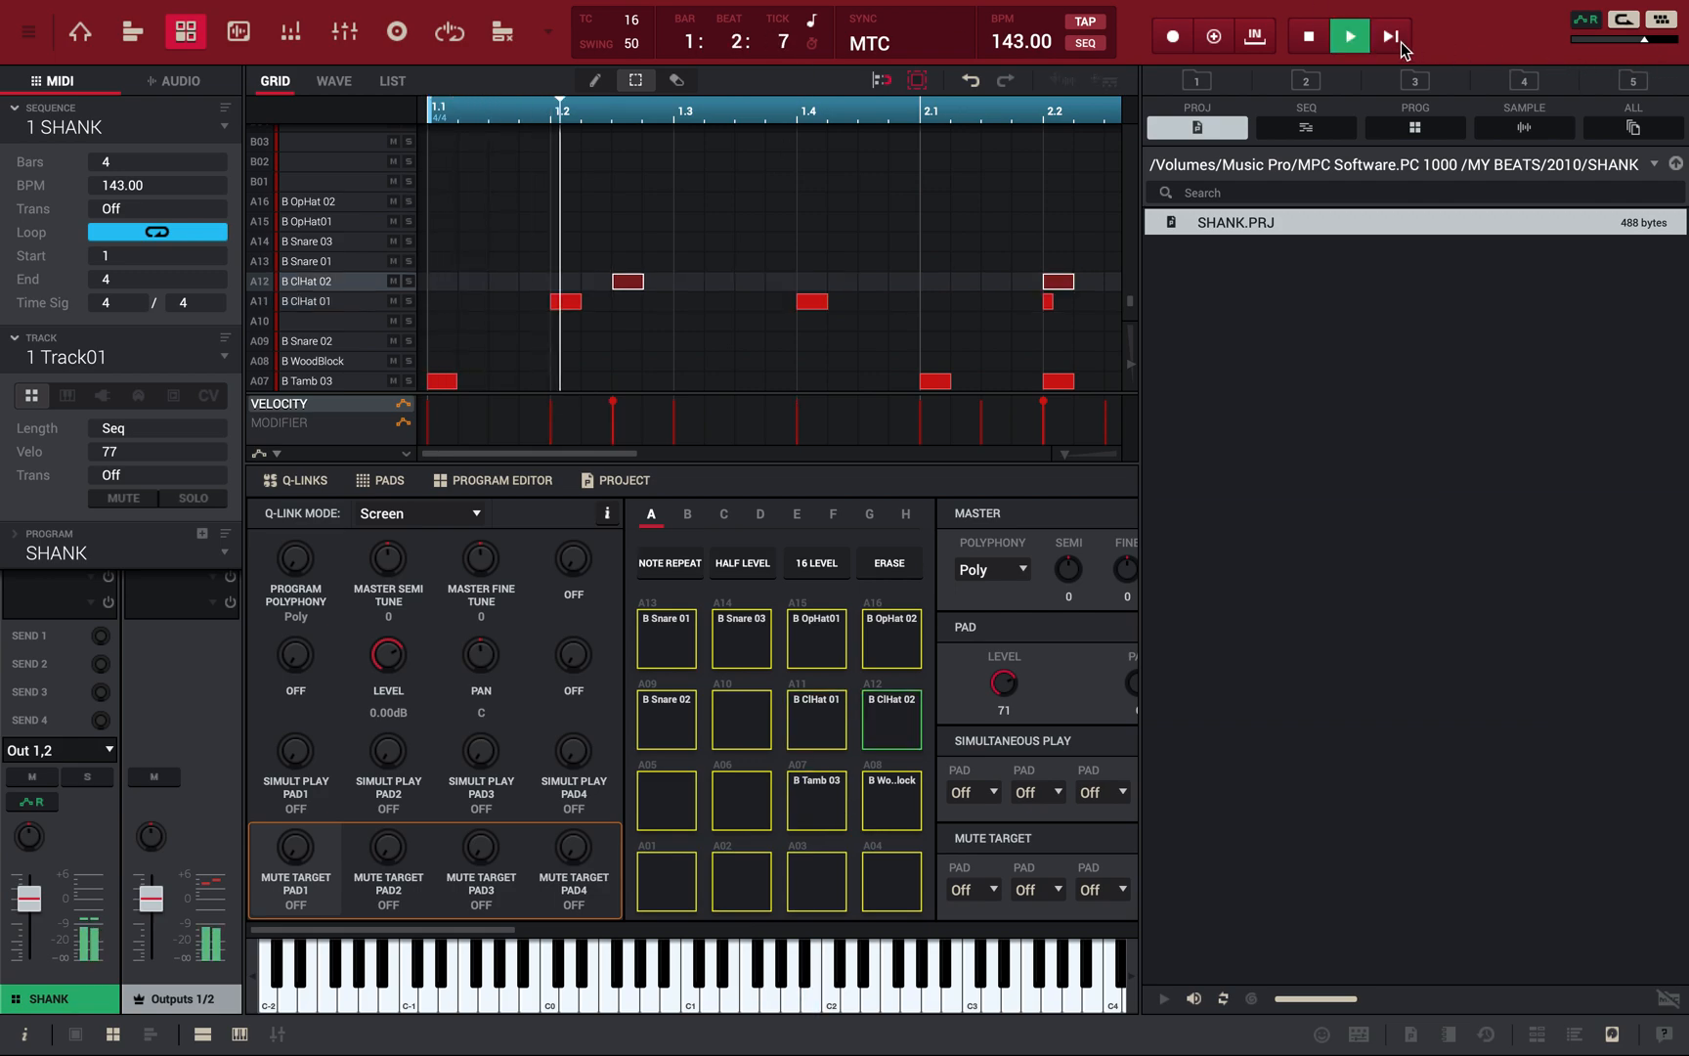
pyautogui.click(1349, 36)
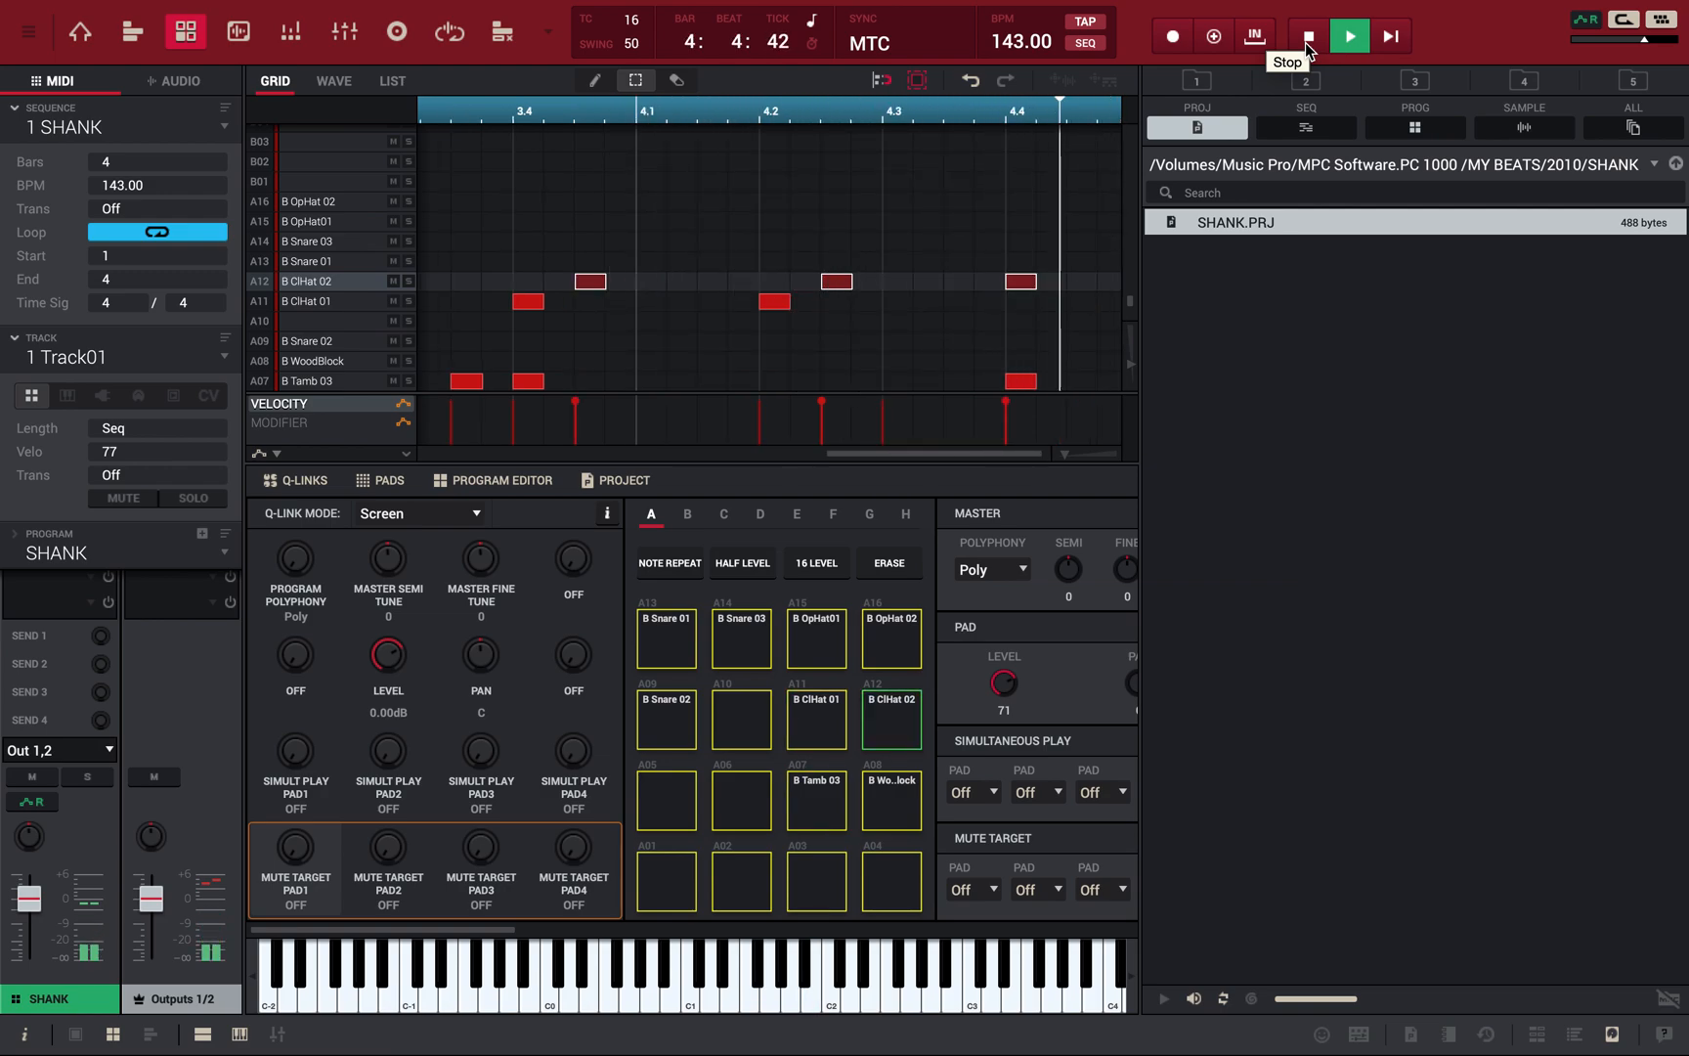
pyautogui.click(1305, 35)
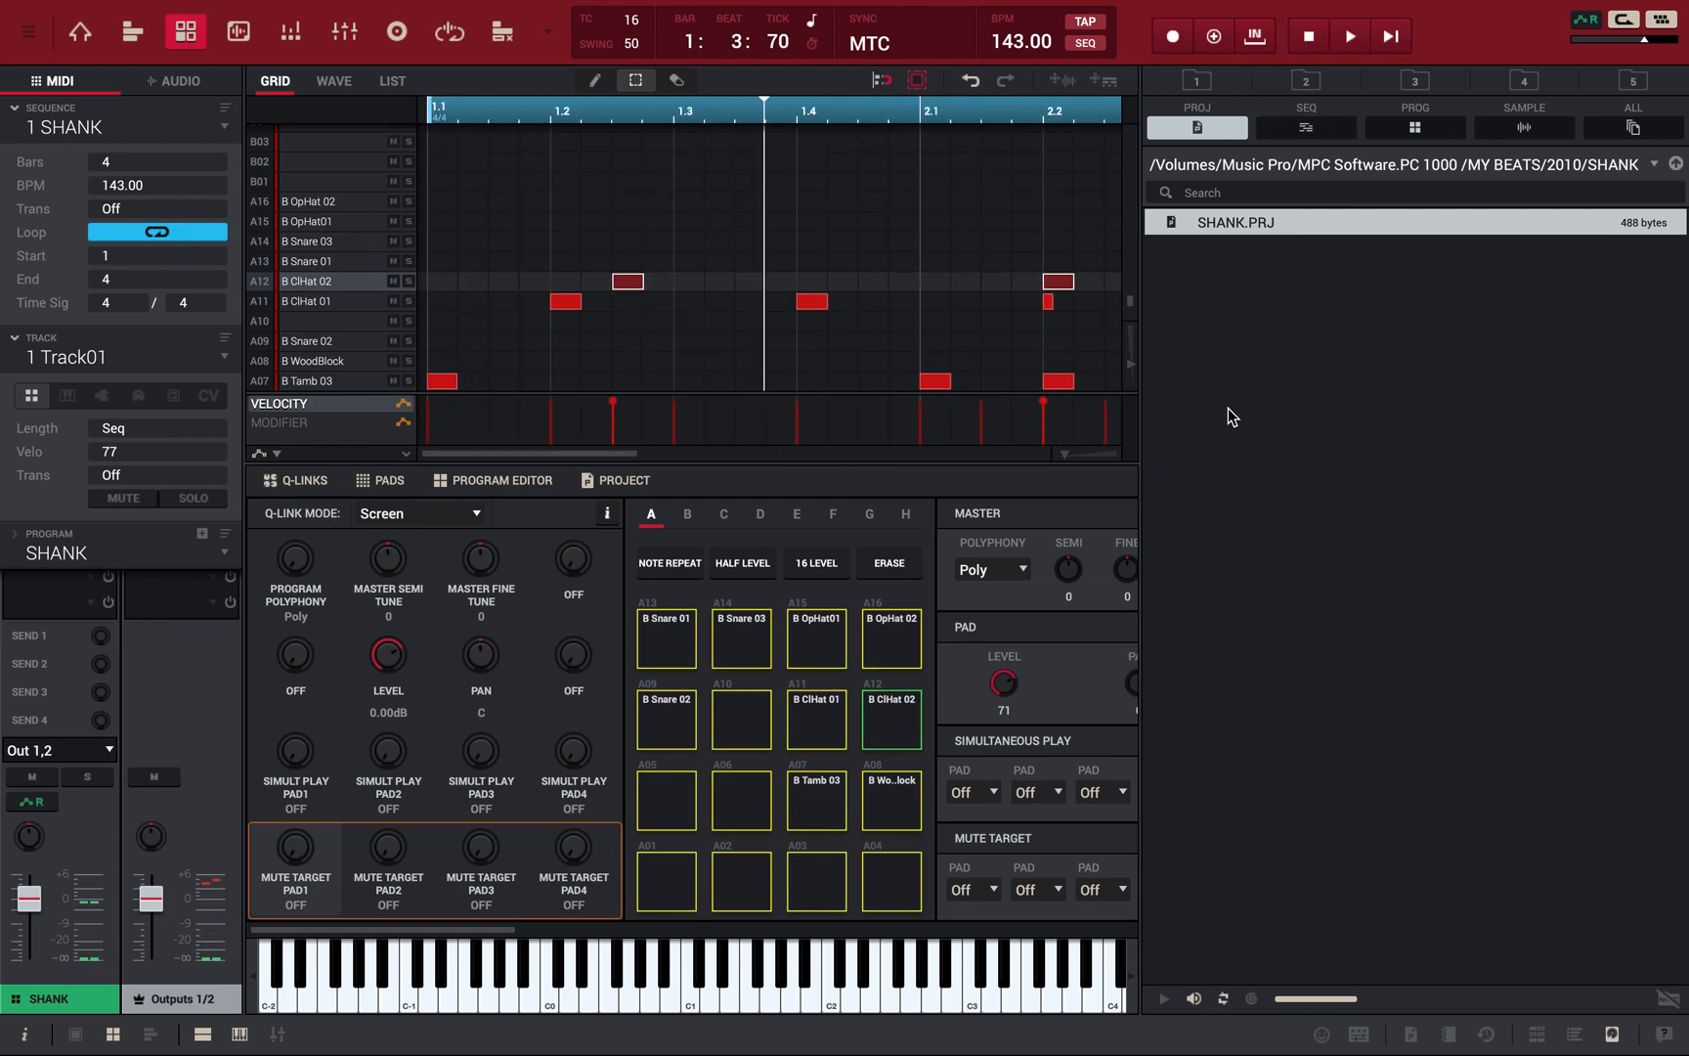
pyautogui.moveTo(299, 223)
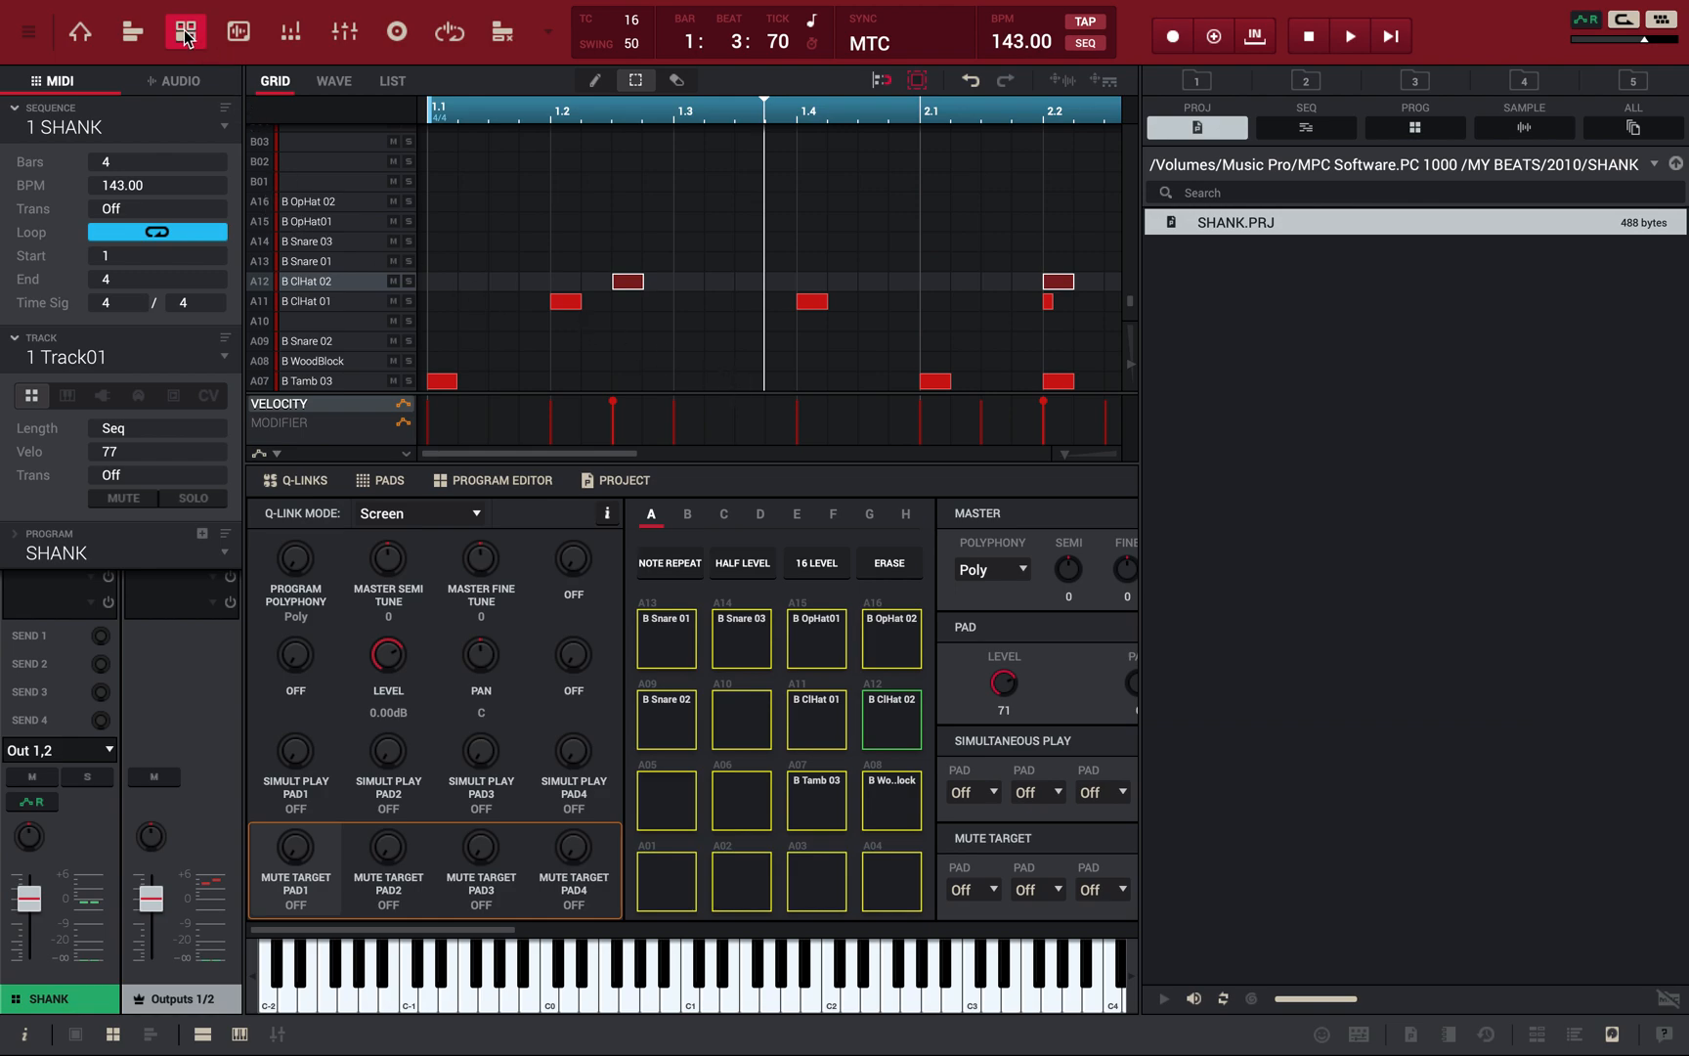
pyautogui.moveTo(553, 561)
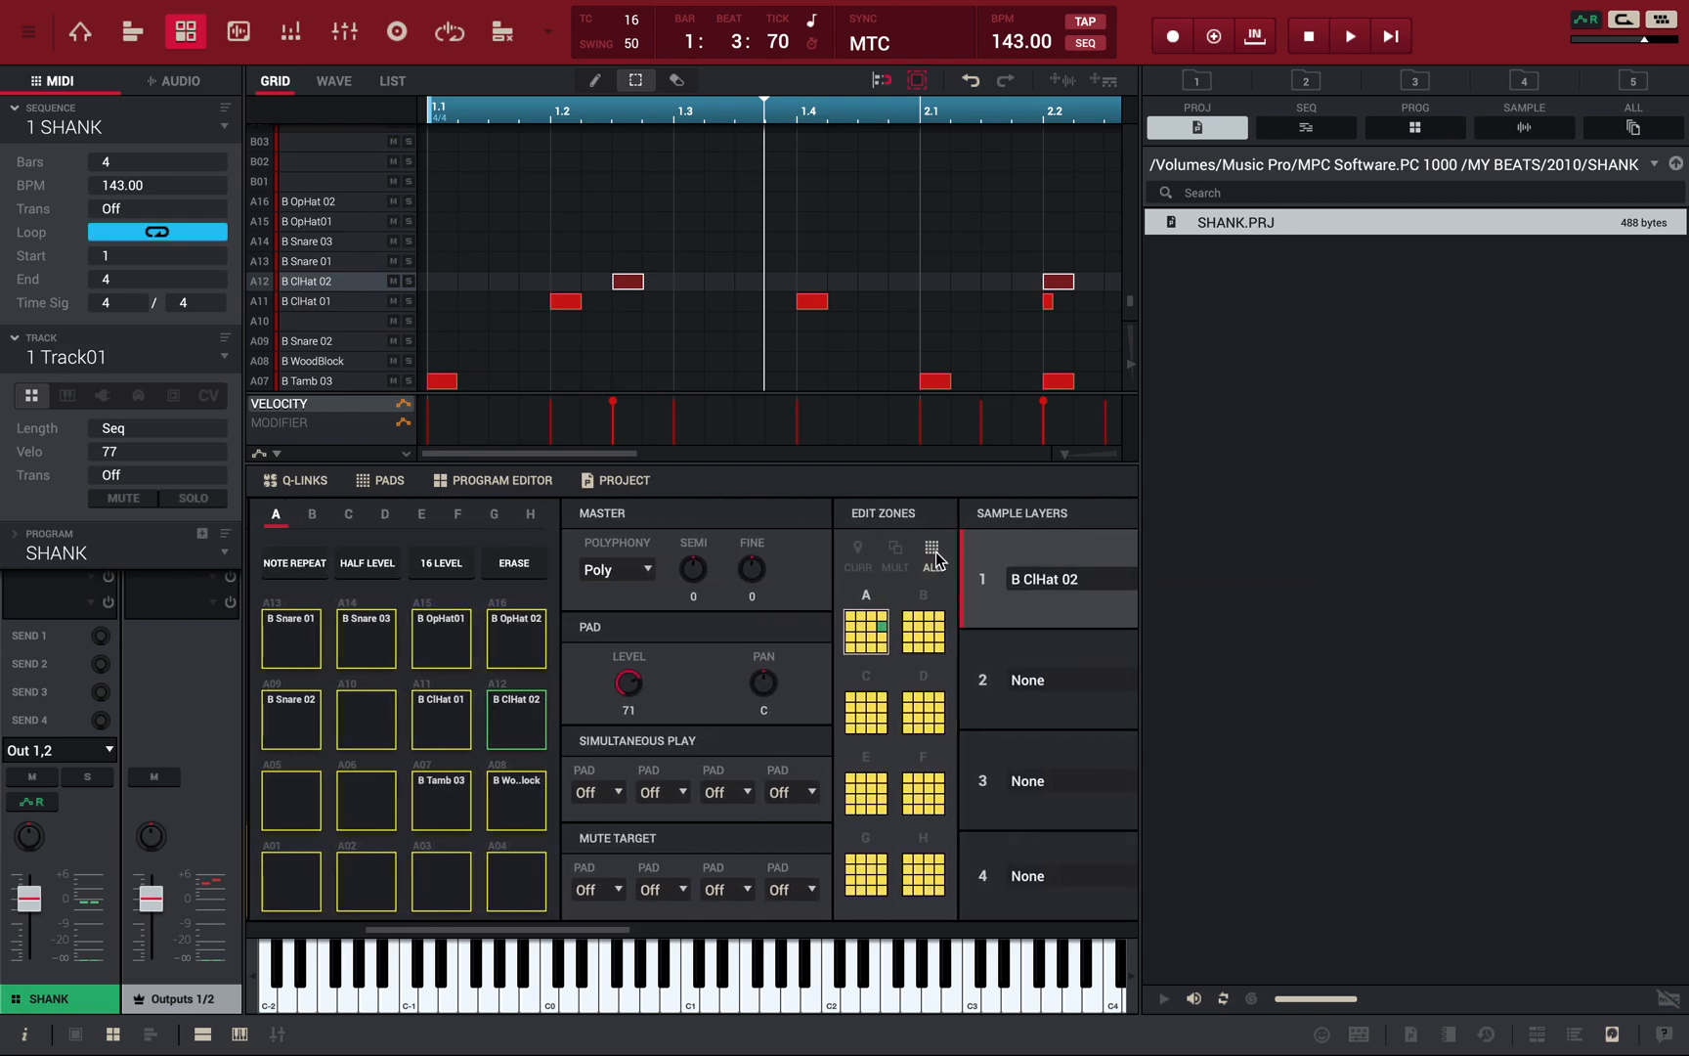
pyautogui.moveTo(342, 555)
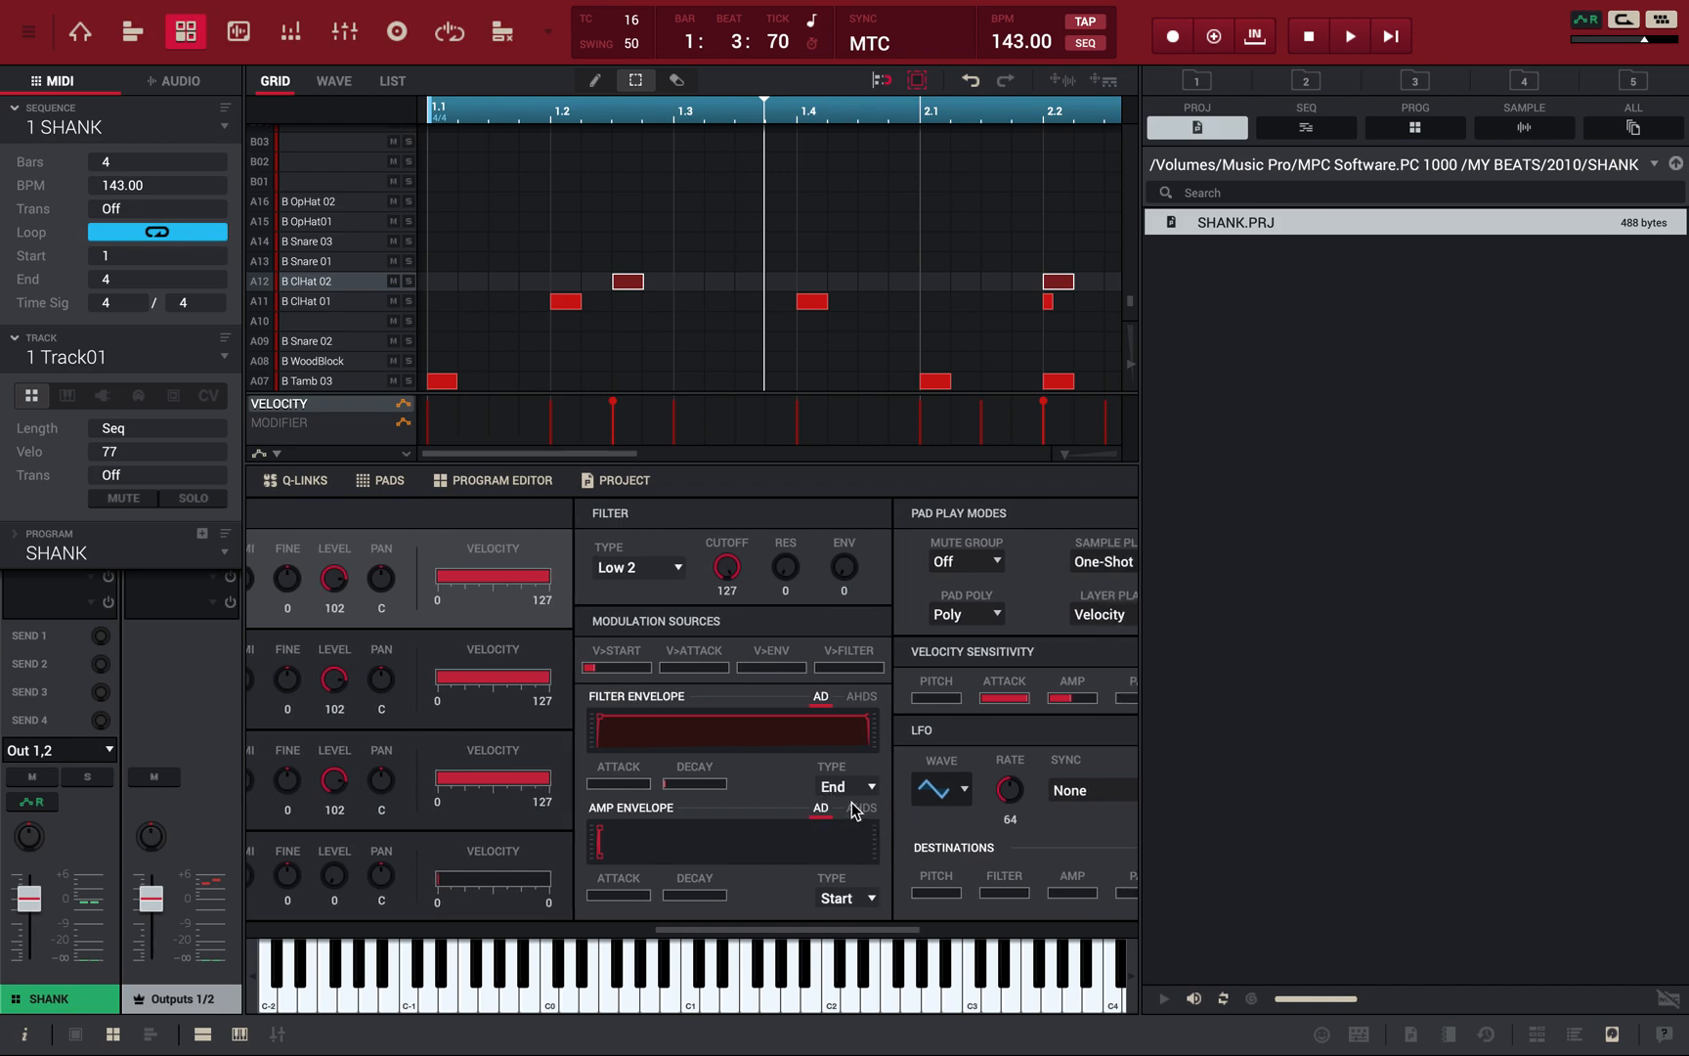
# Step: Switch the amp envelope for all pads of Track01's program from AD to AHDS and audition pads
pyautogui.click(862, 812)
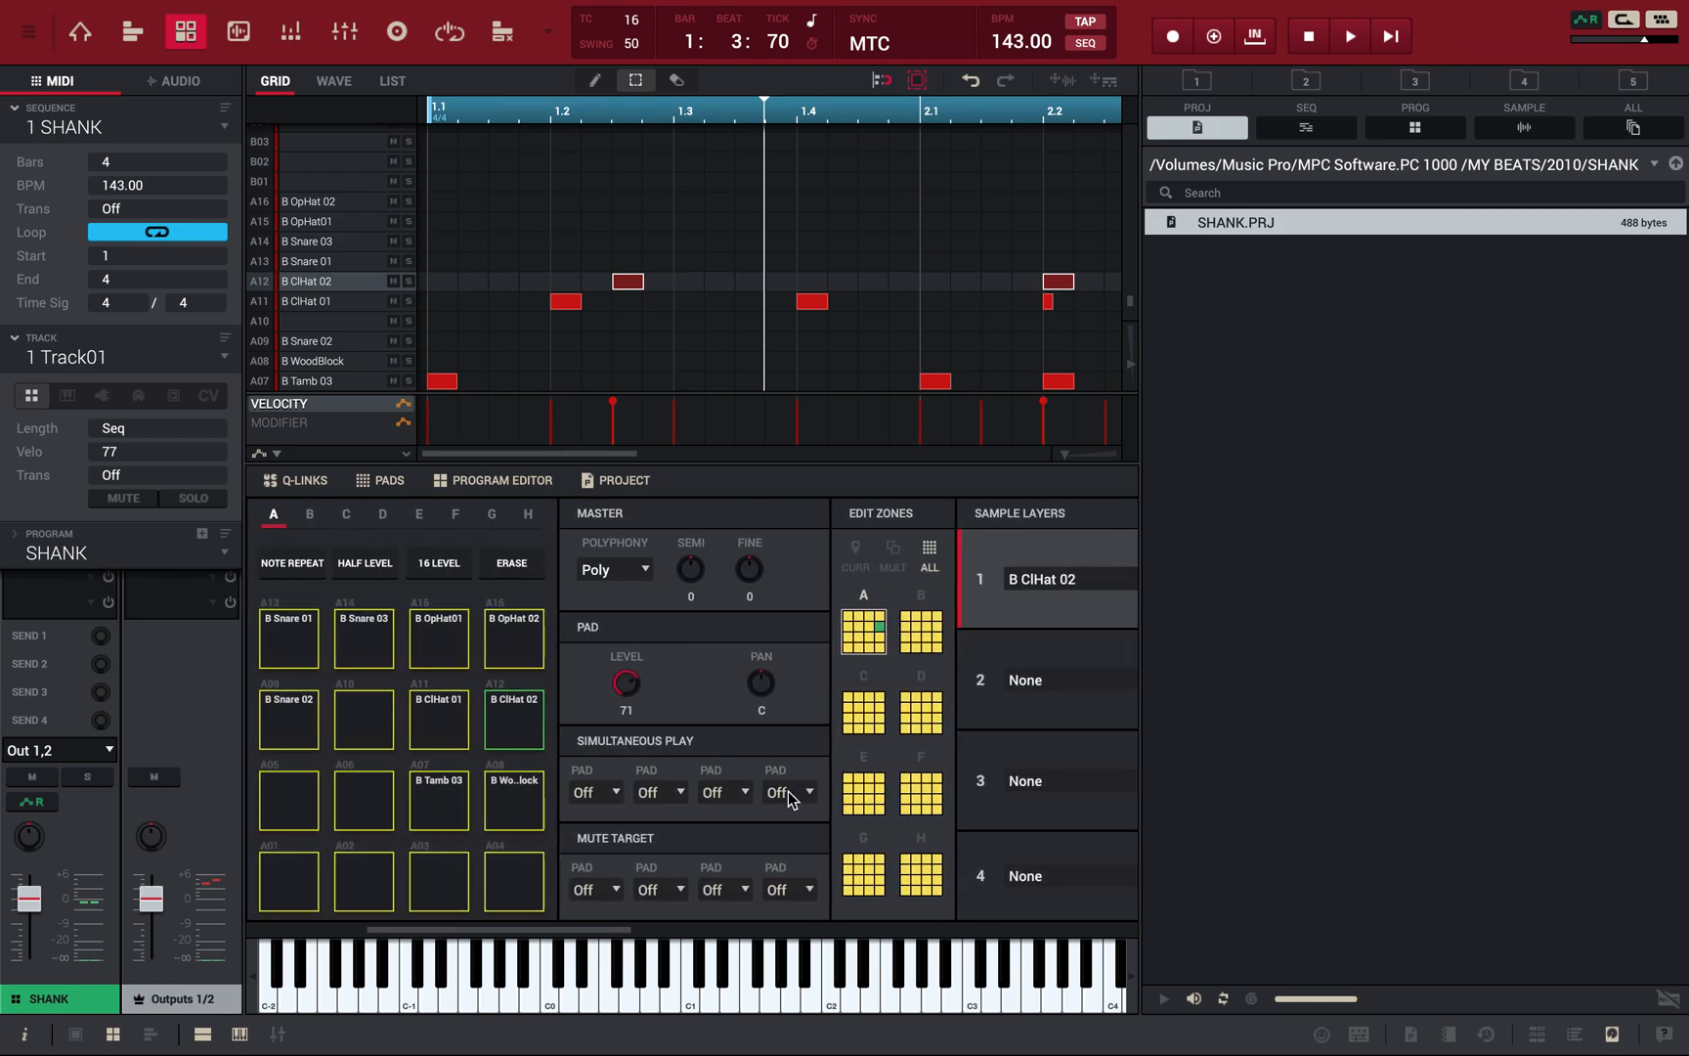
pyautogui.click(287, 718)
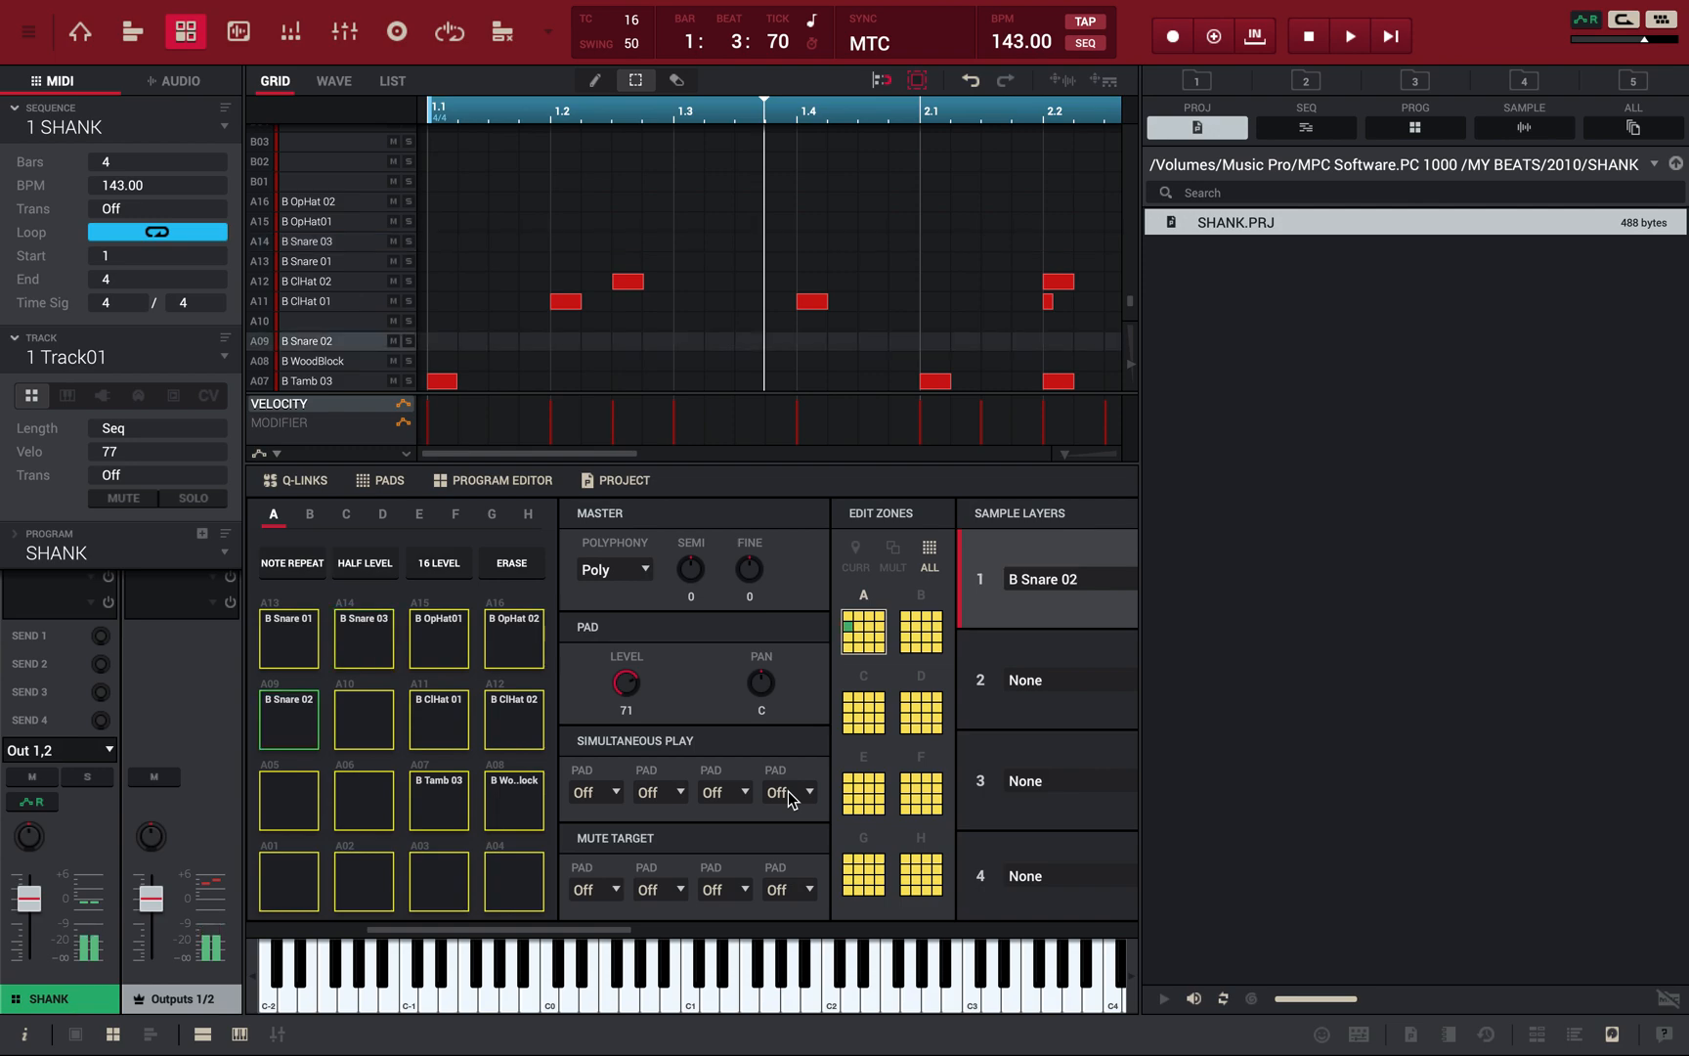
pyautogui.click(438, 637)
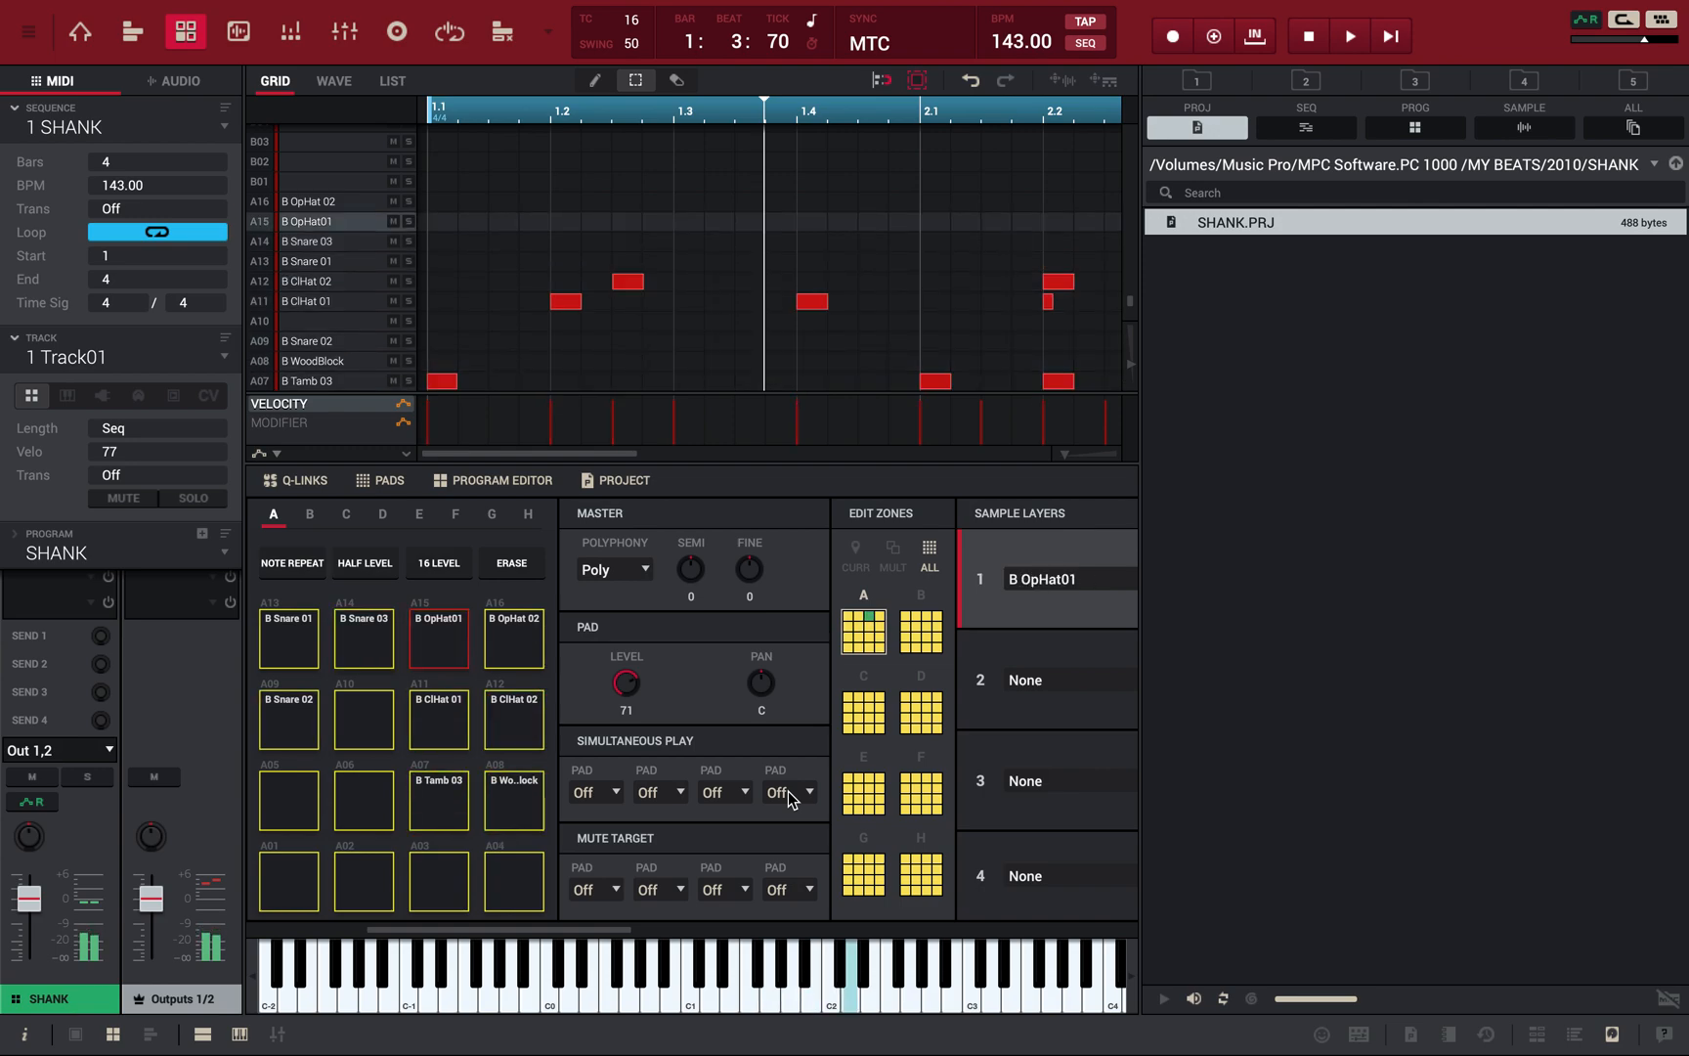
# Step: Replay the sequence into bar 4 to hear the AHDS envelope change
pyautogui.click(1349, 35)
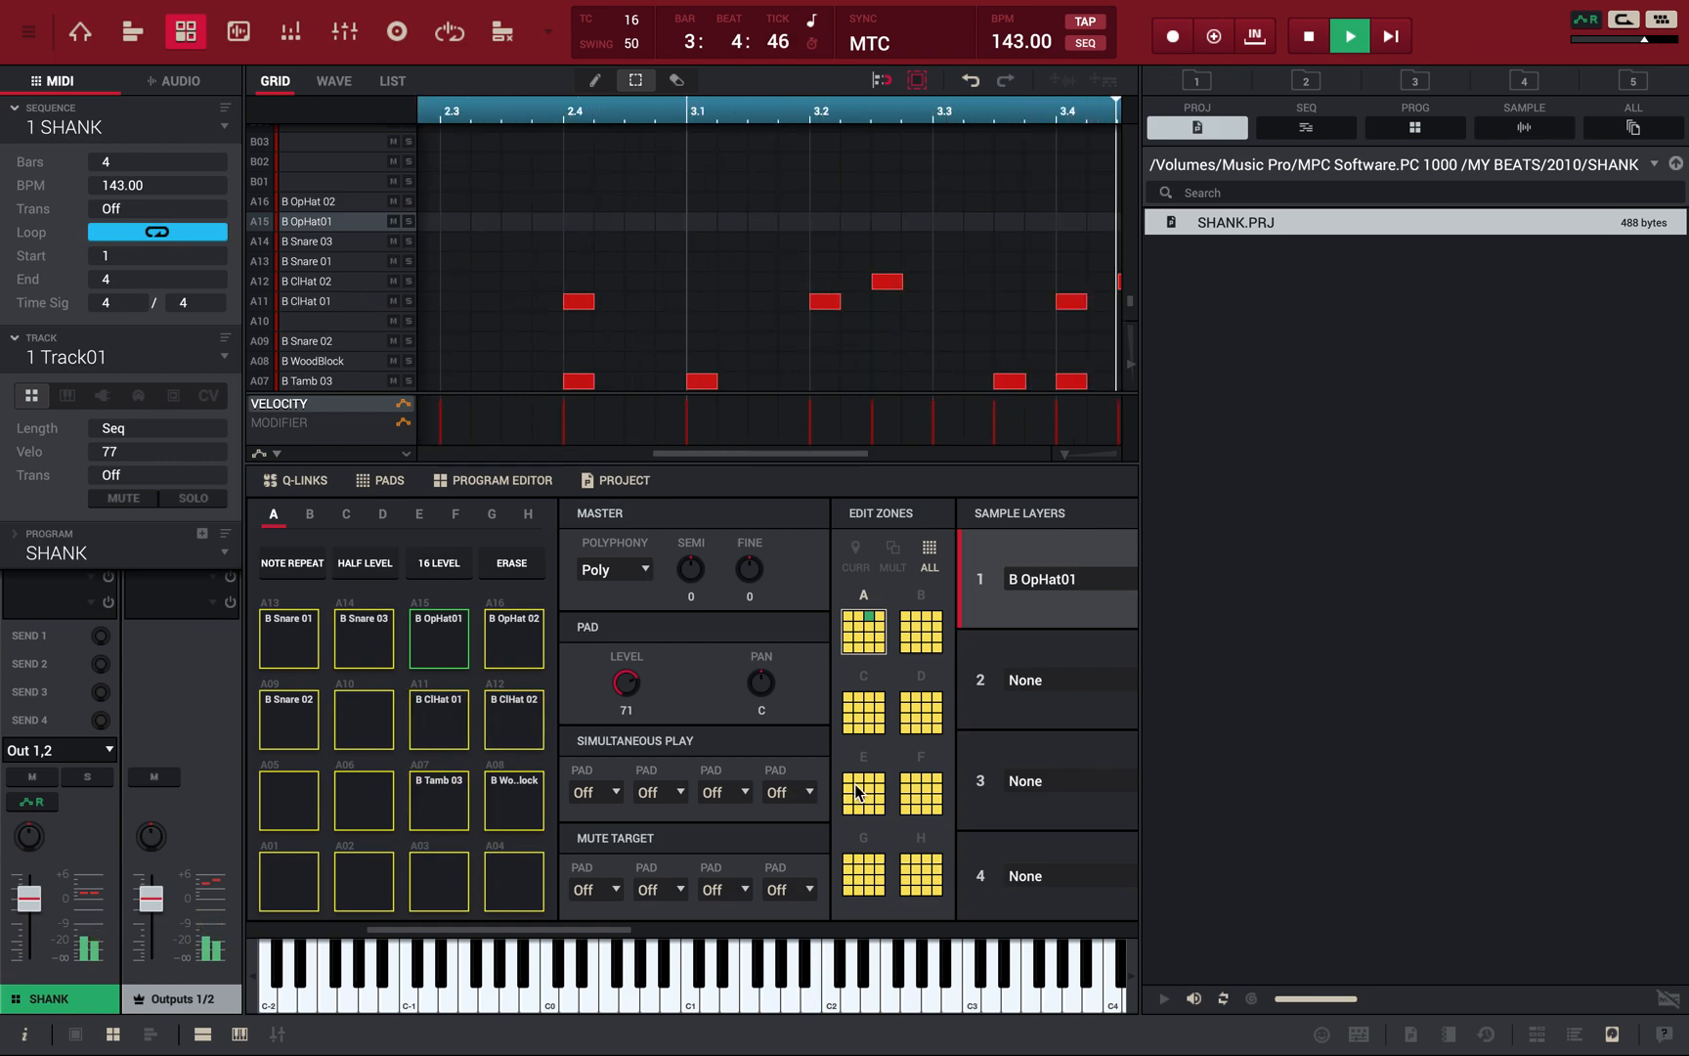
pyautogui.click(1349, 35)
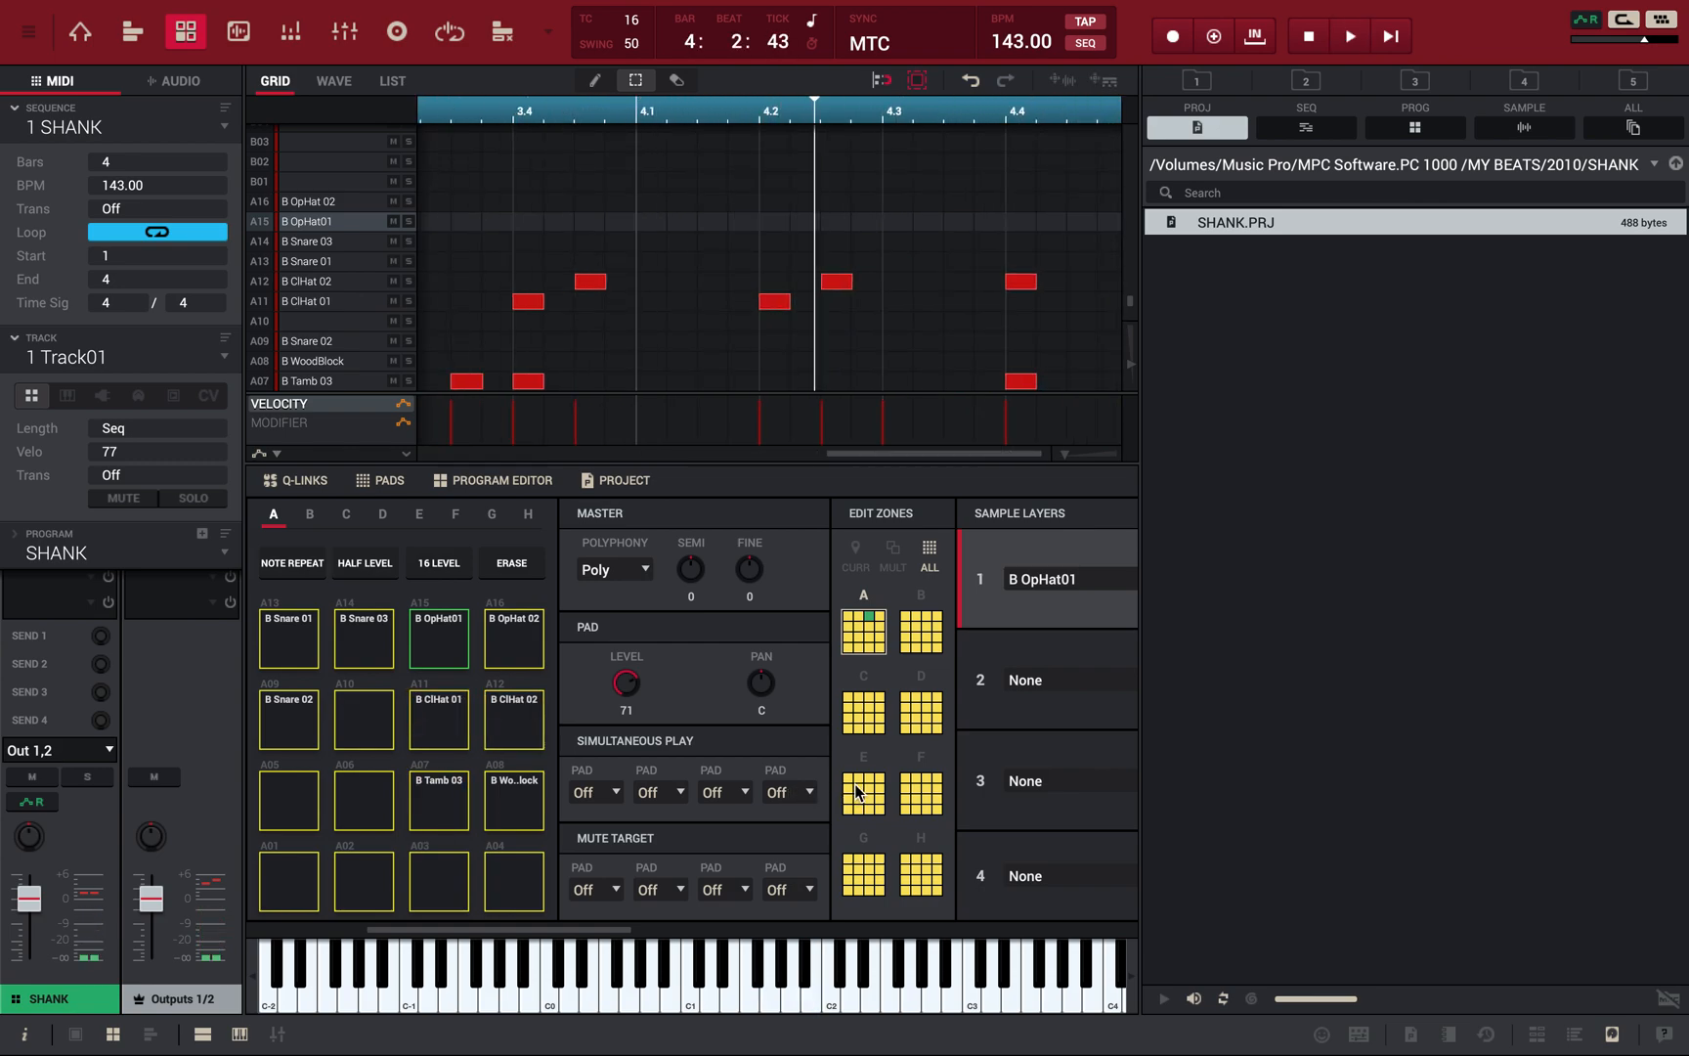
pyautogui.moveTo(506, 780)
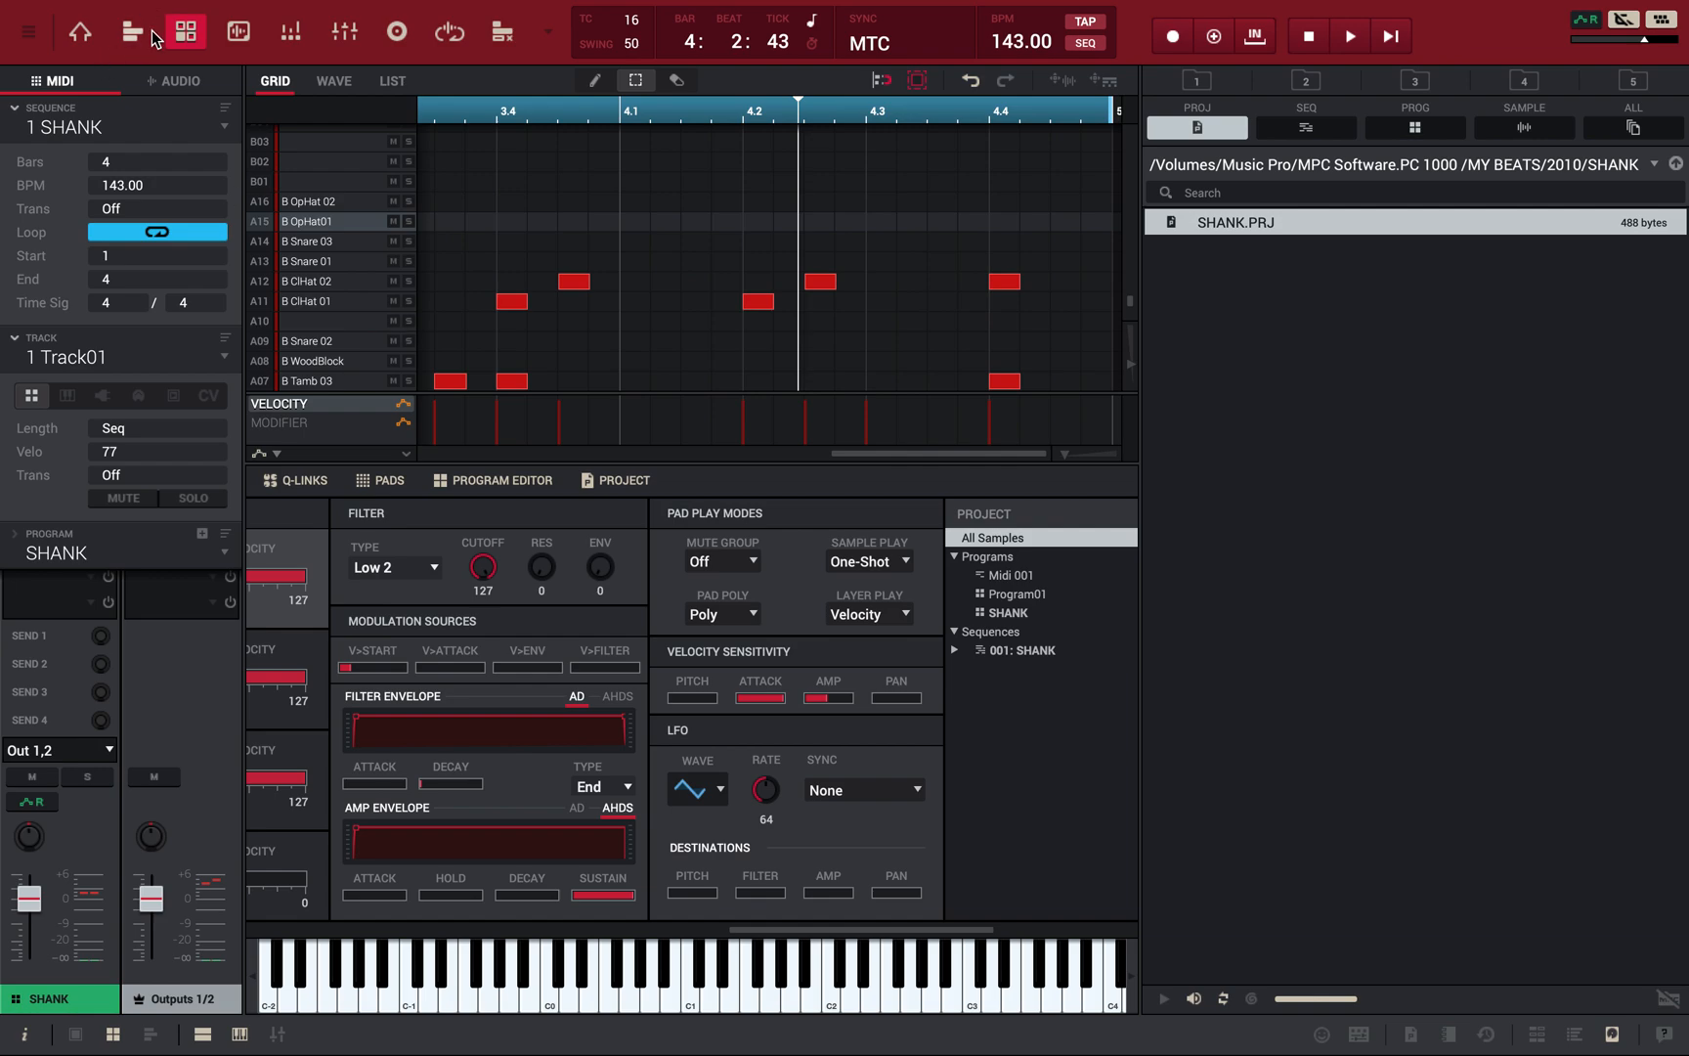
# Step: Make Track02 the active track and show its program's pads and Q-Link controls
pyautogui.click(131, 31)
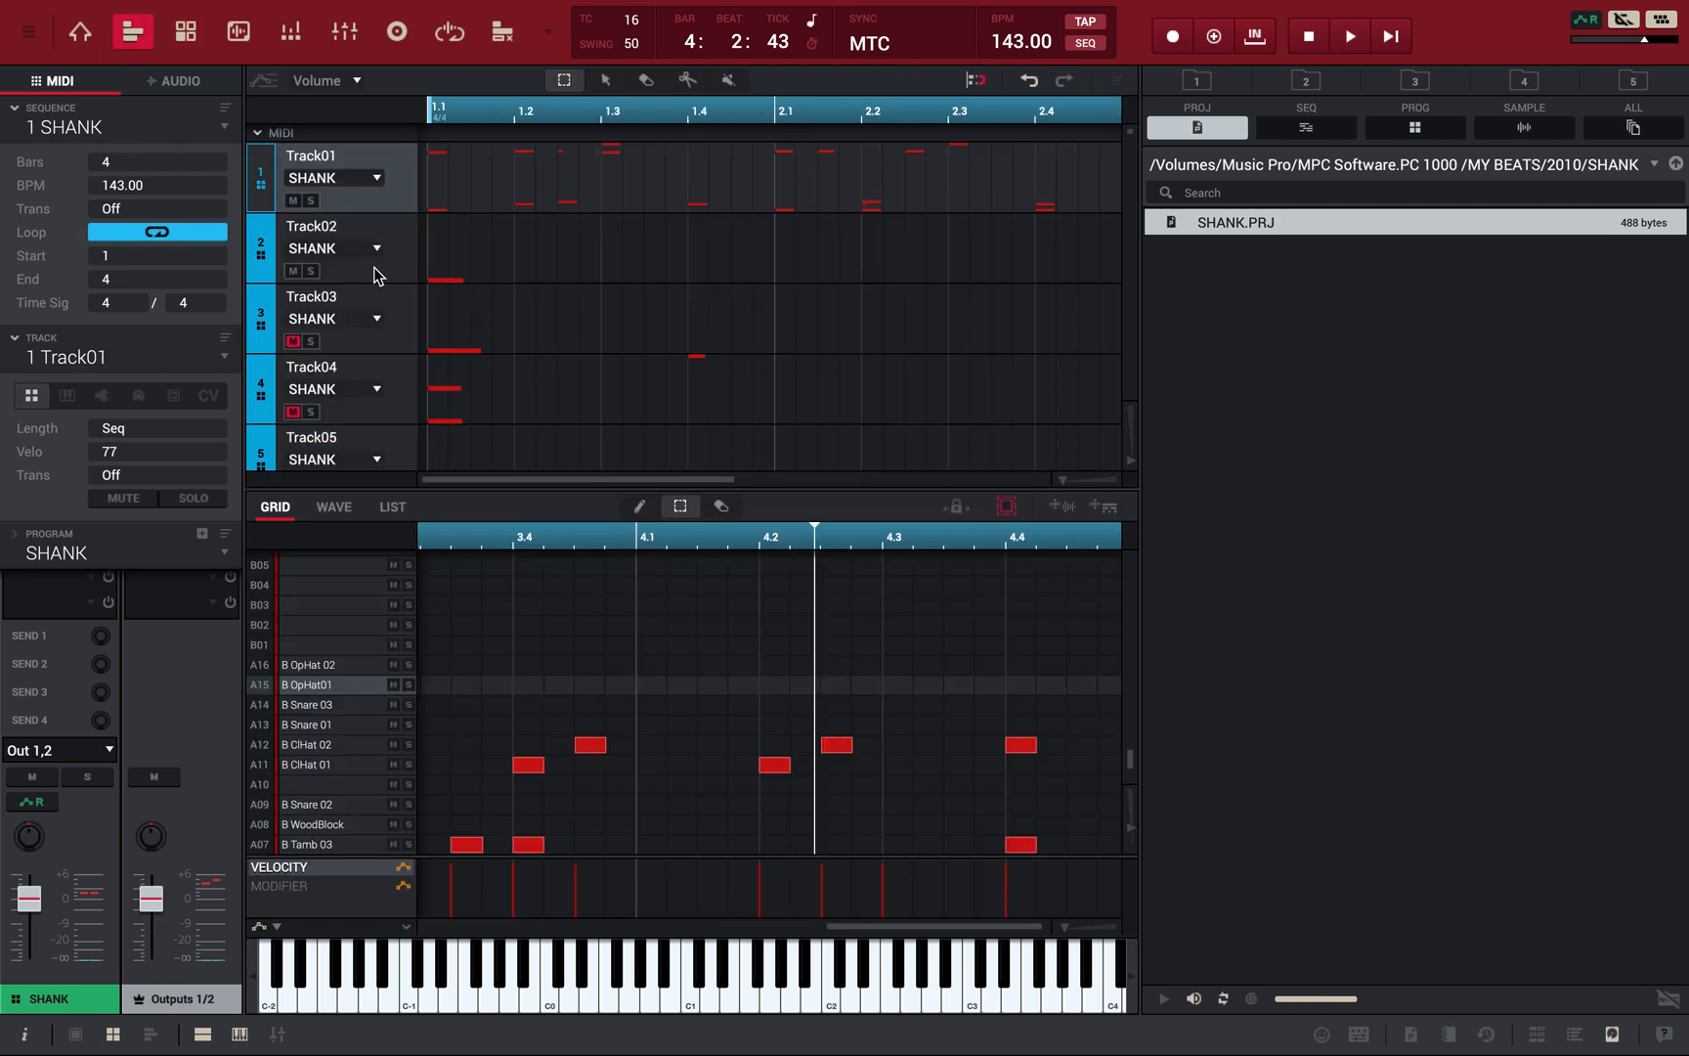
pyautogui.click(311, 227)
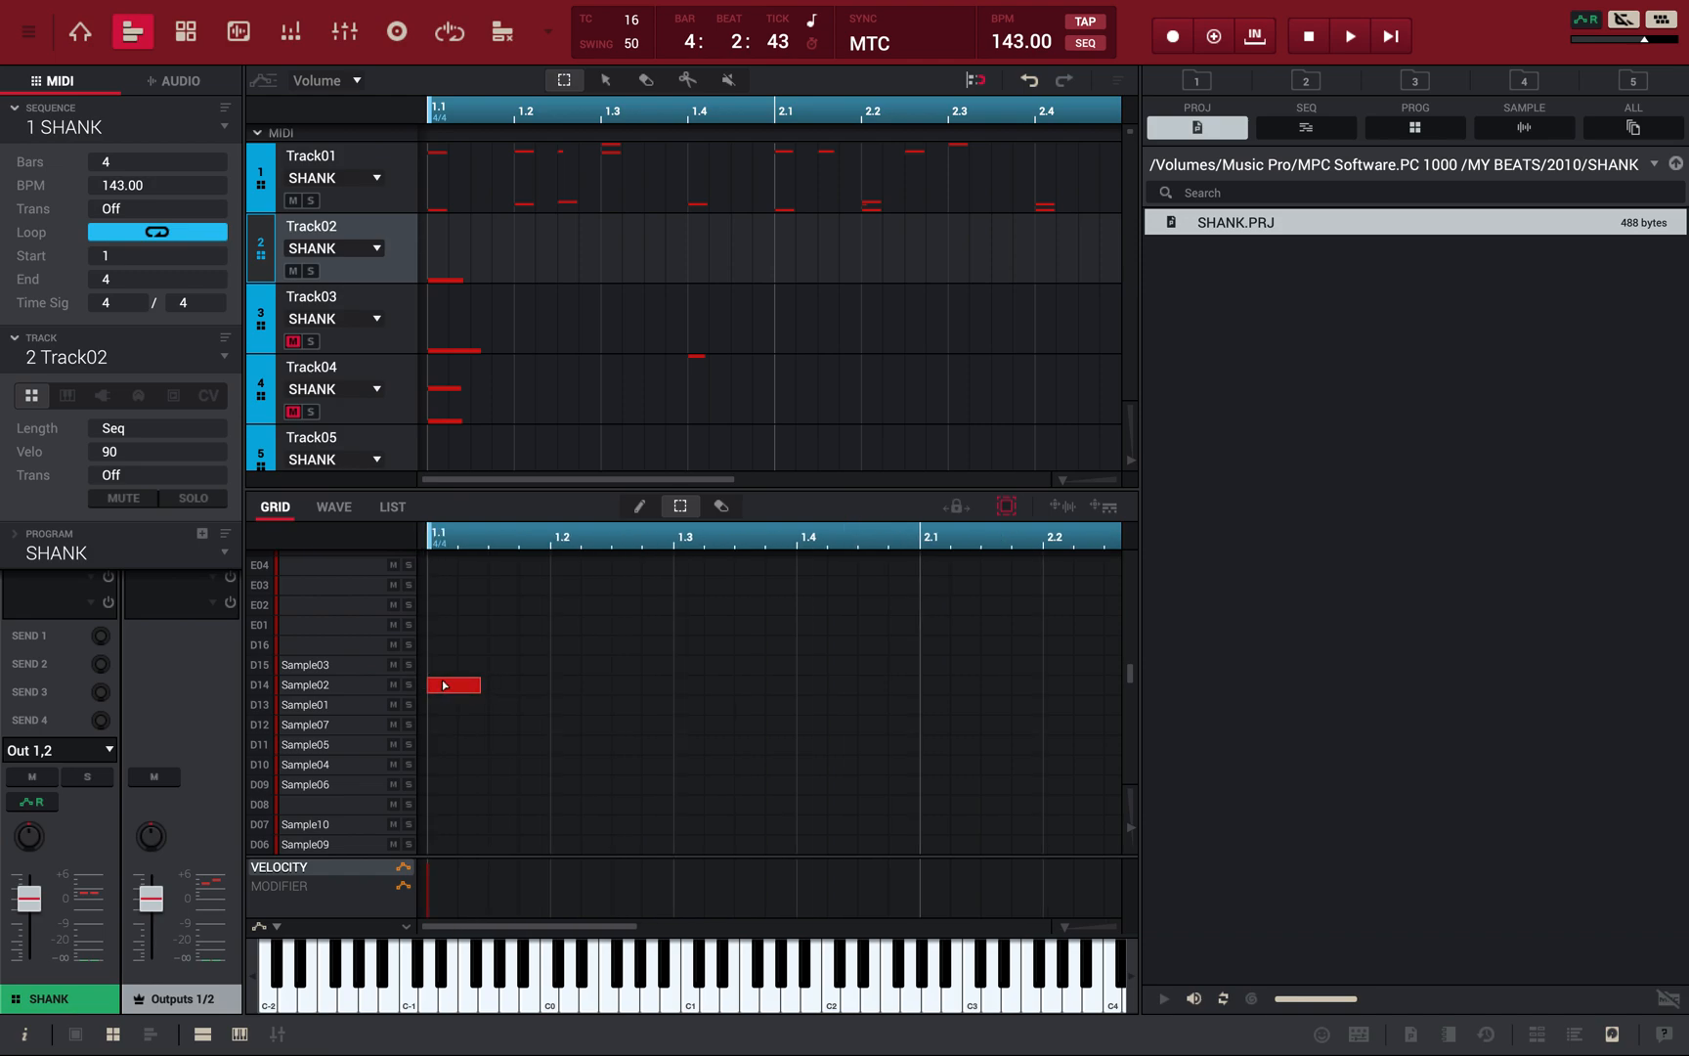
pyautogui.click(184, 30)
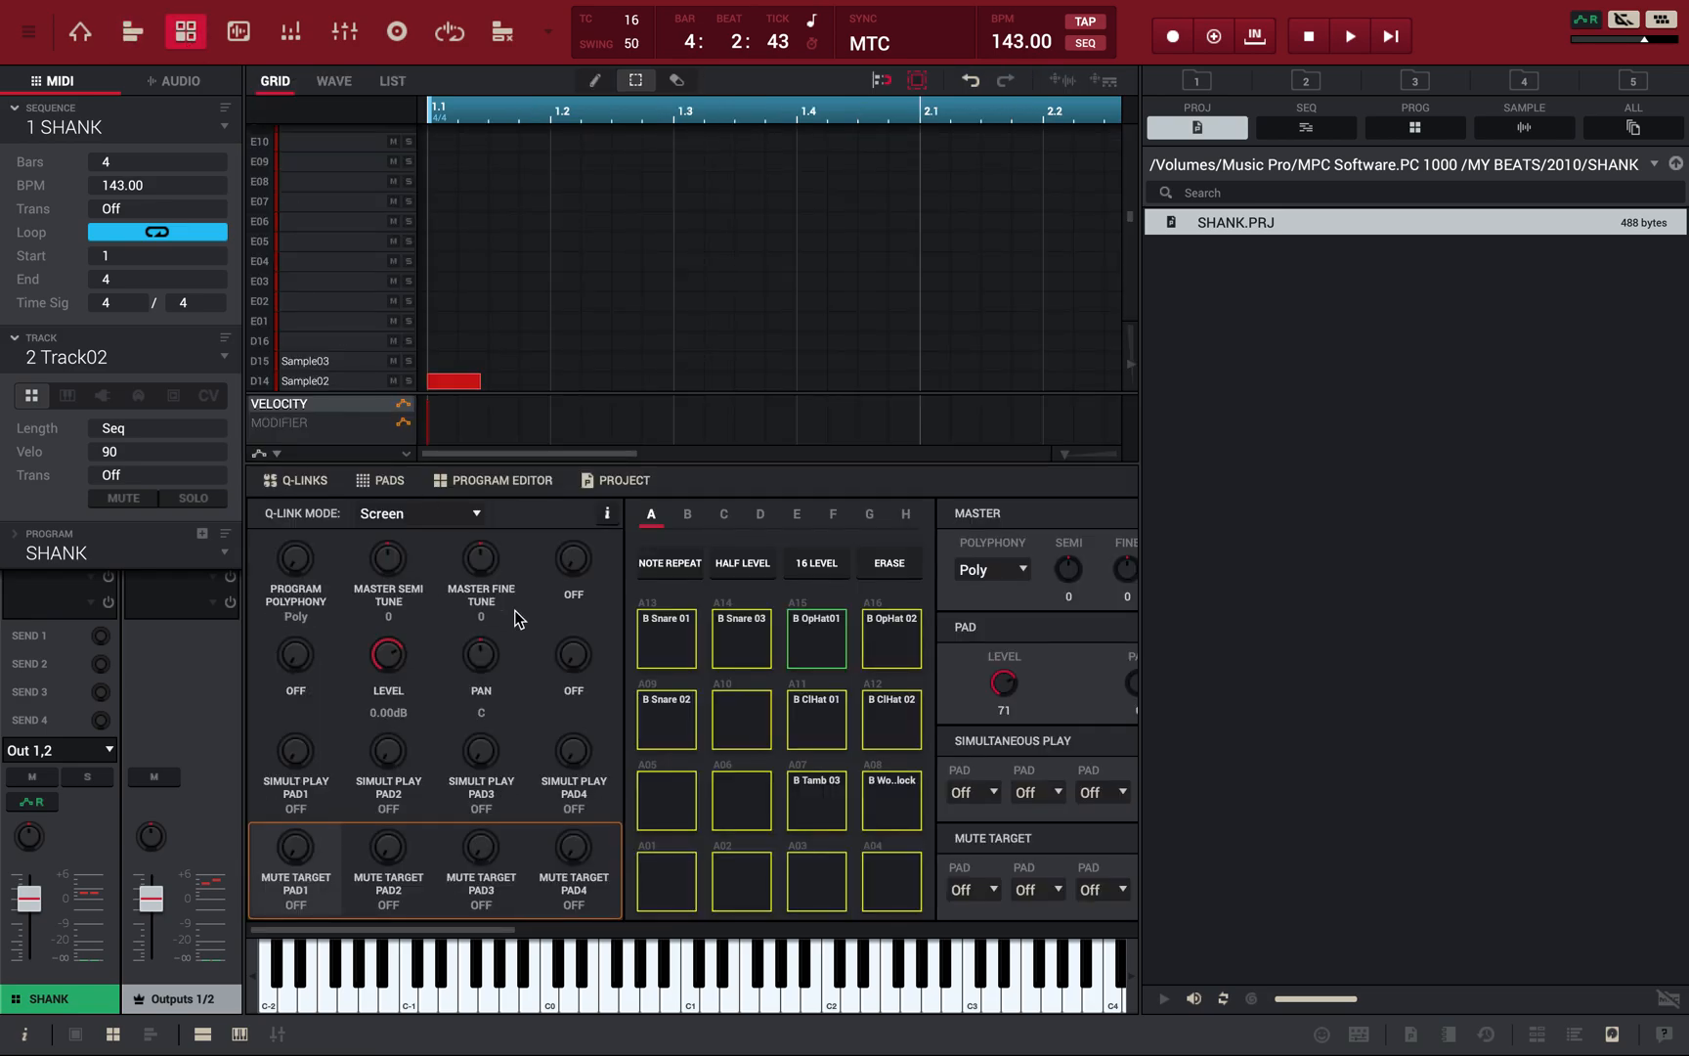
# Step: Show Track02's program editor with the amp envelope in AHDS and audition the sequence
pyautogui.click(502, 479)
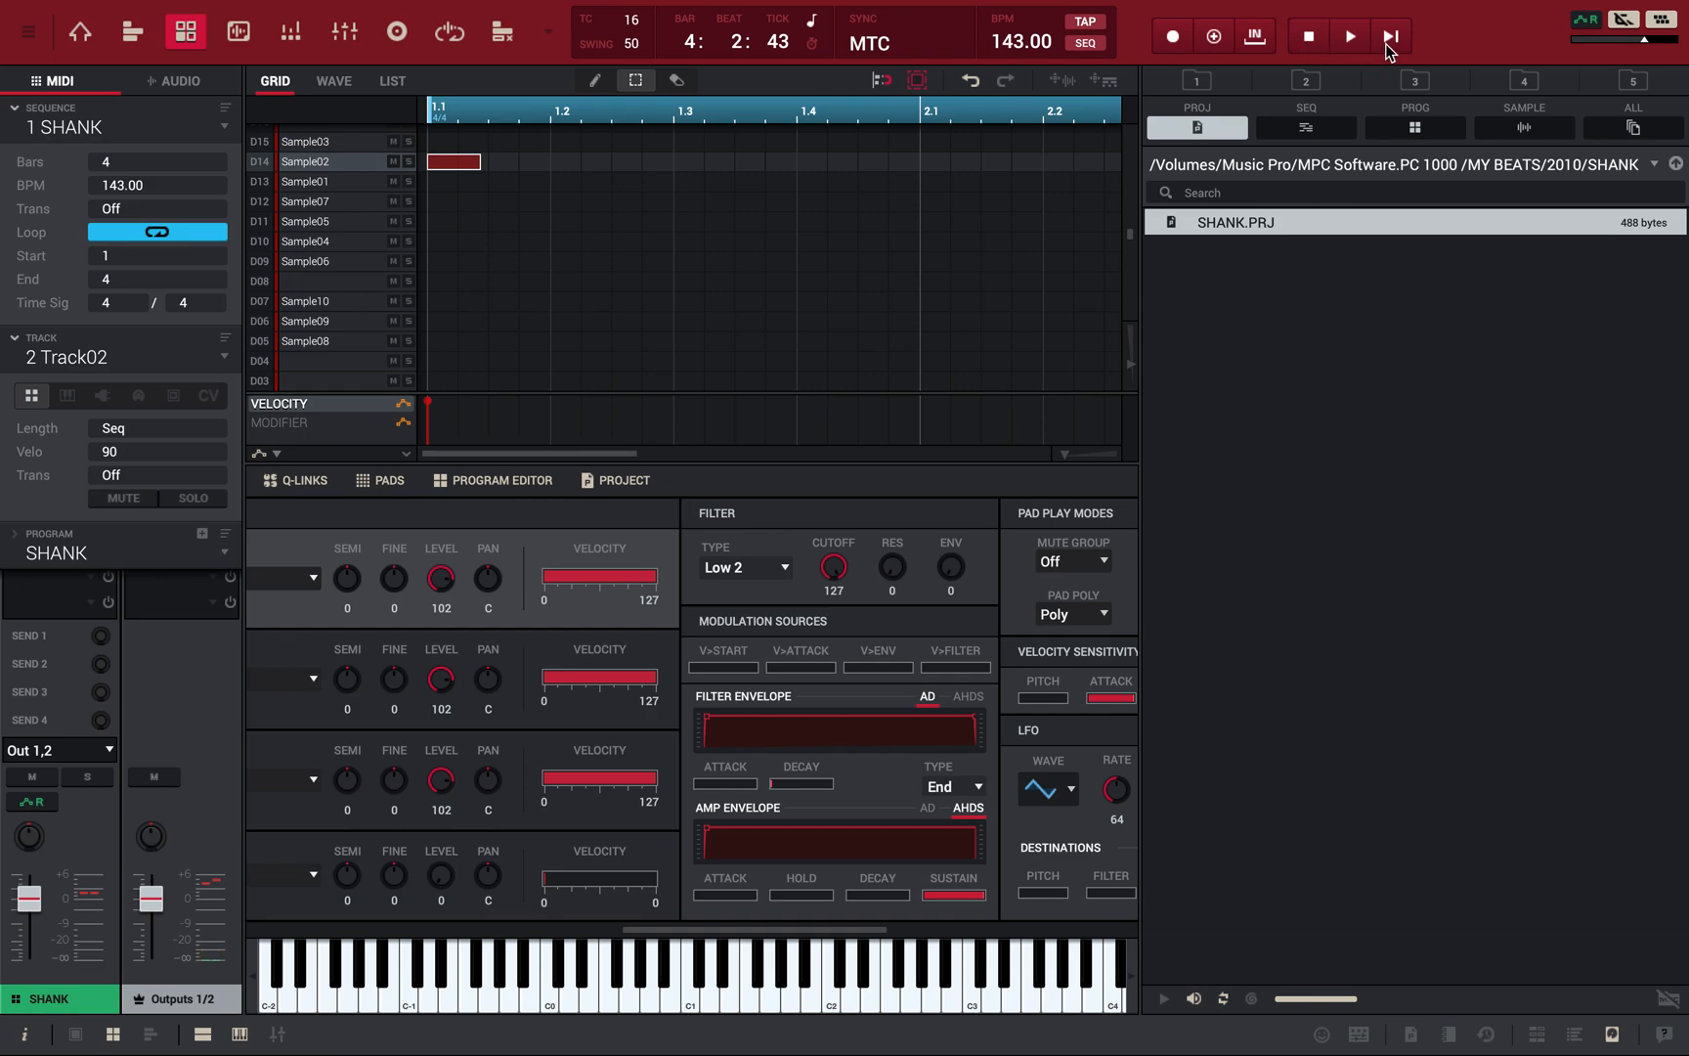
pyautogui.click(1349, 35)
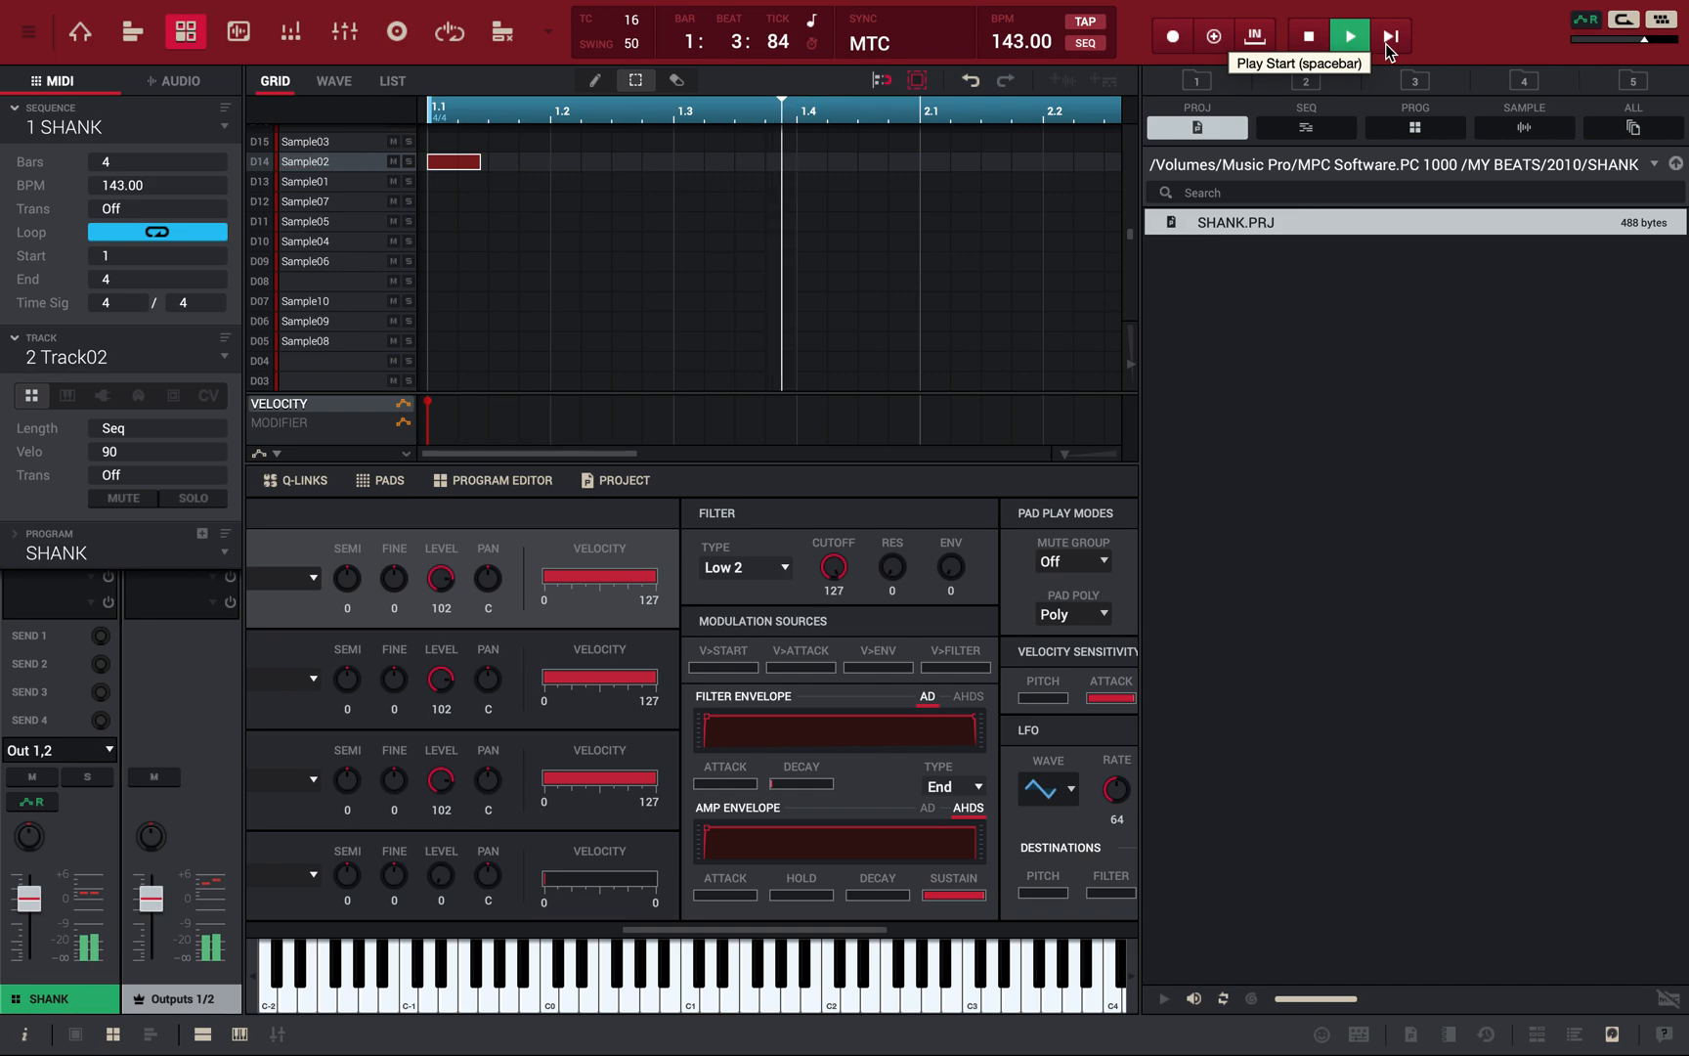
pyautogui.click(1347, 35)
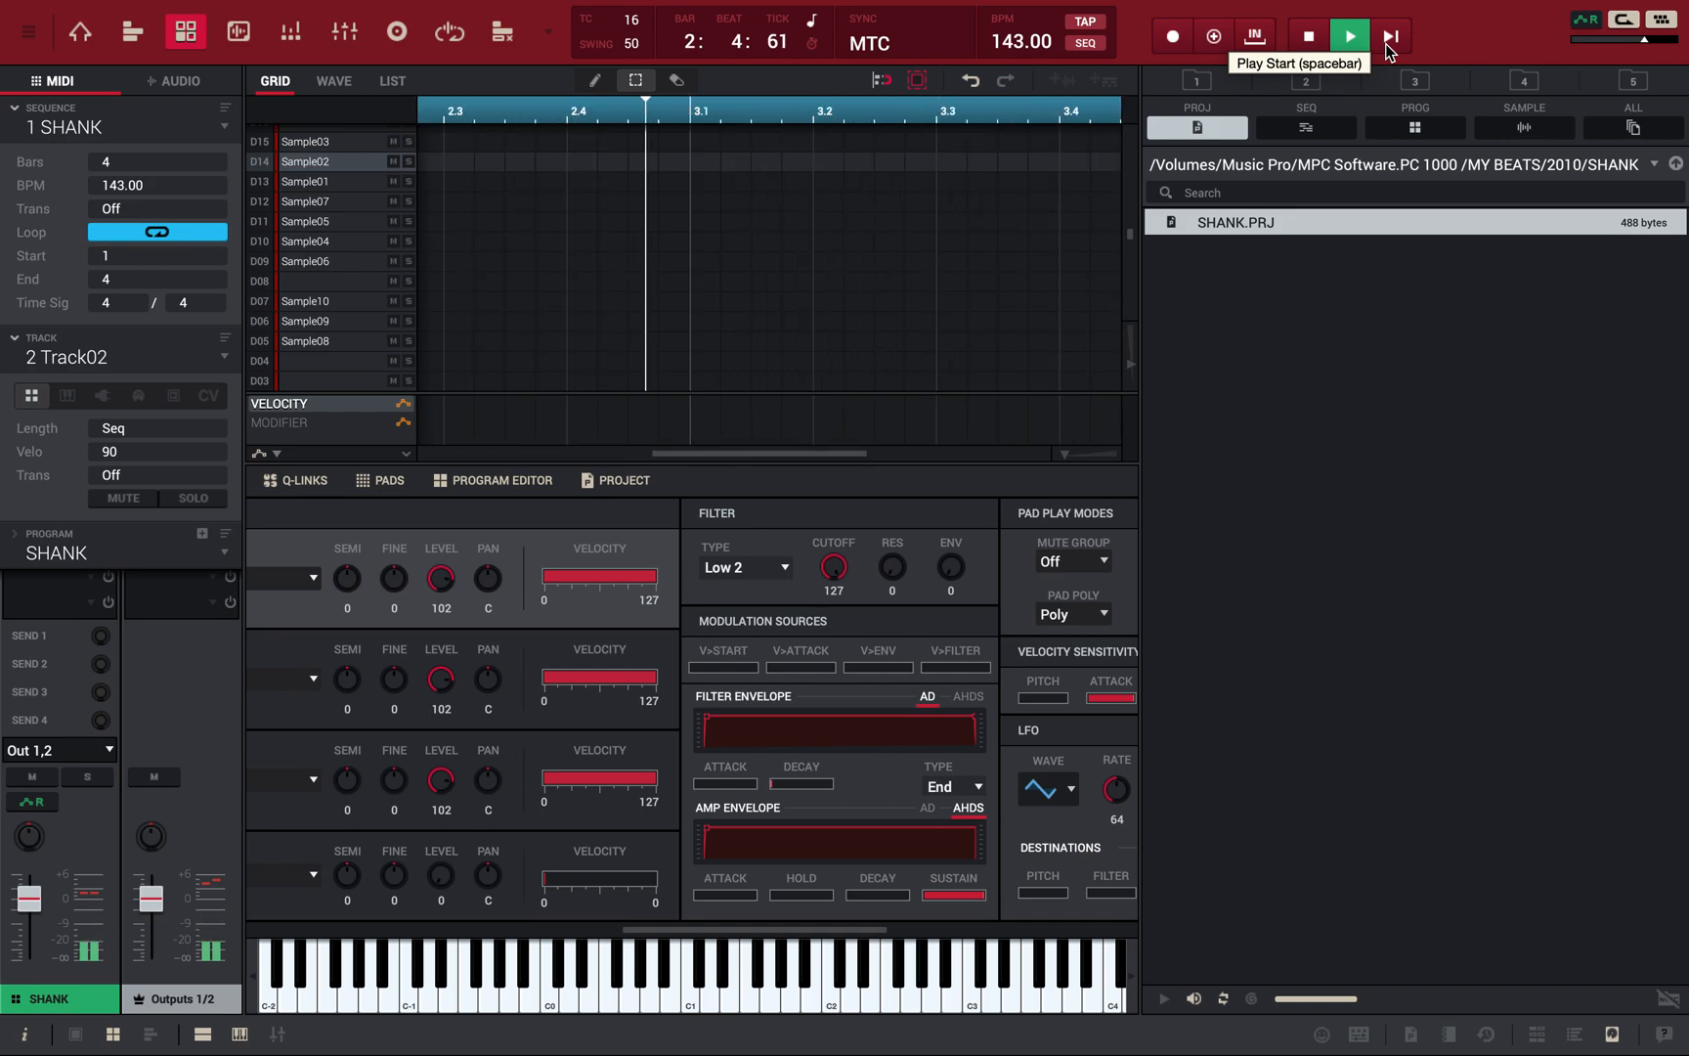
pyautogui.click(1349, 36)
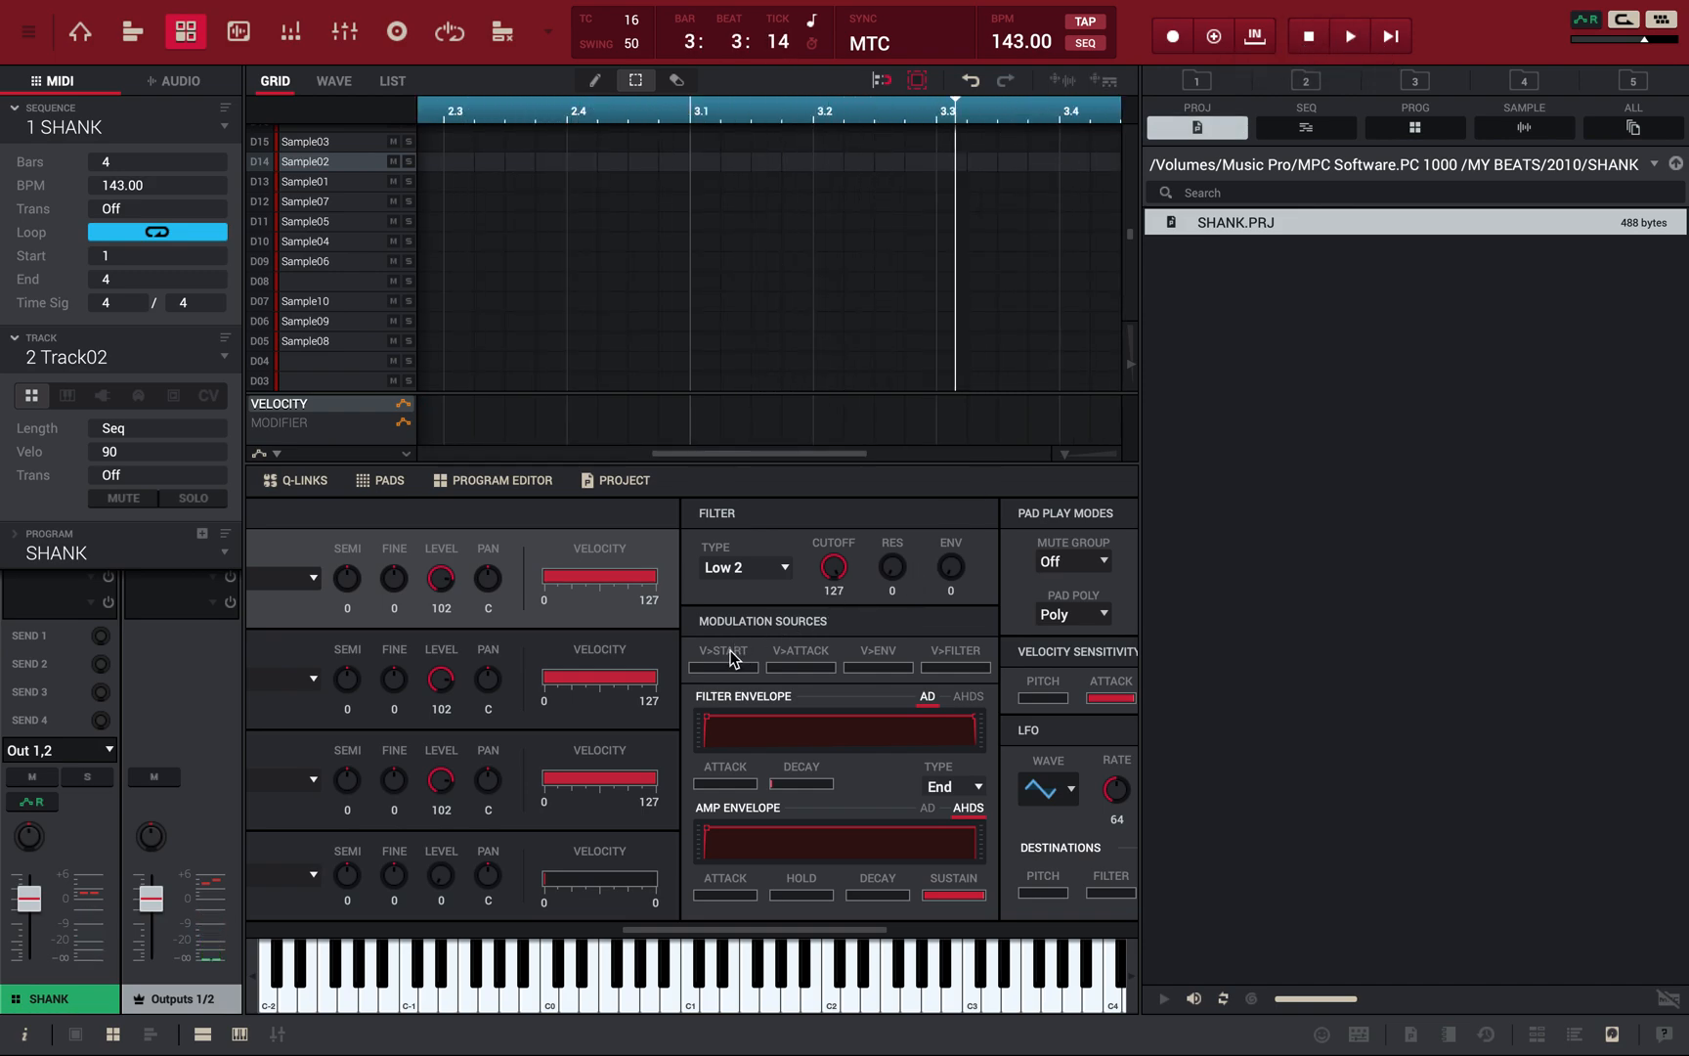
# Step: Reset the velocity-to-start modulation amount and play the sequence again
pyautogui.click(700, 668)
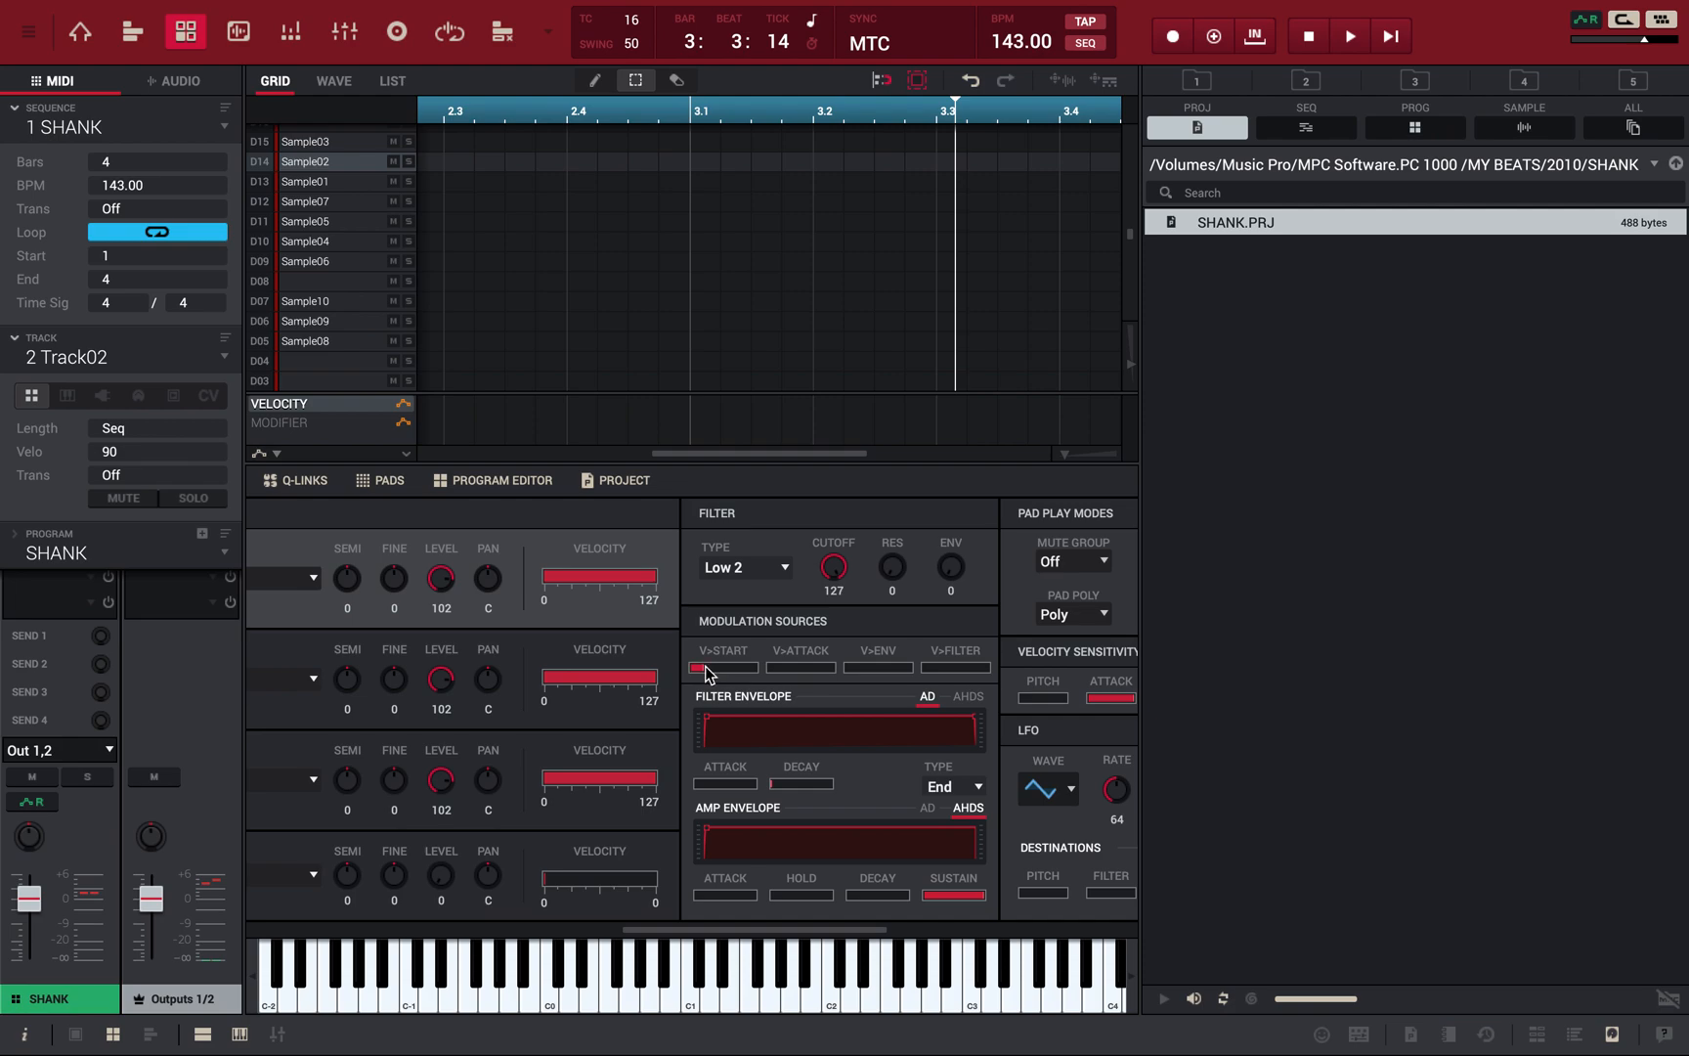
pyautogui.moveTo(1489, 70)
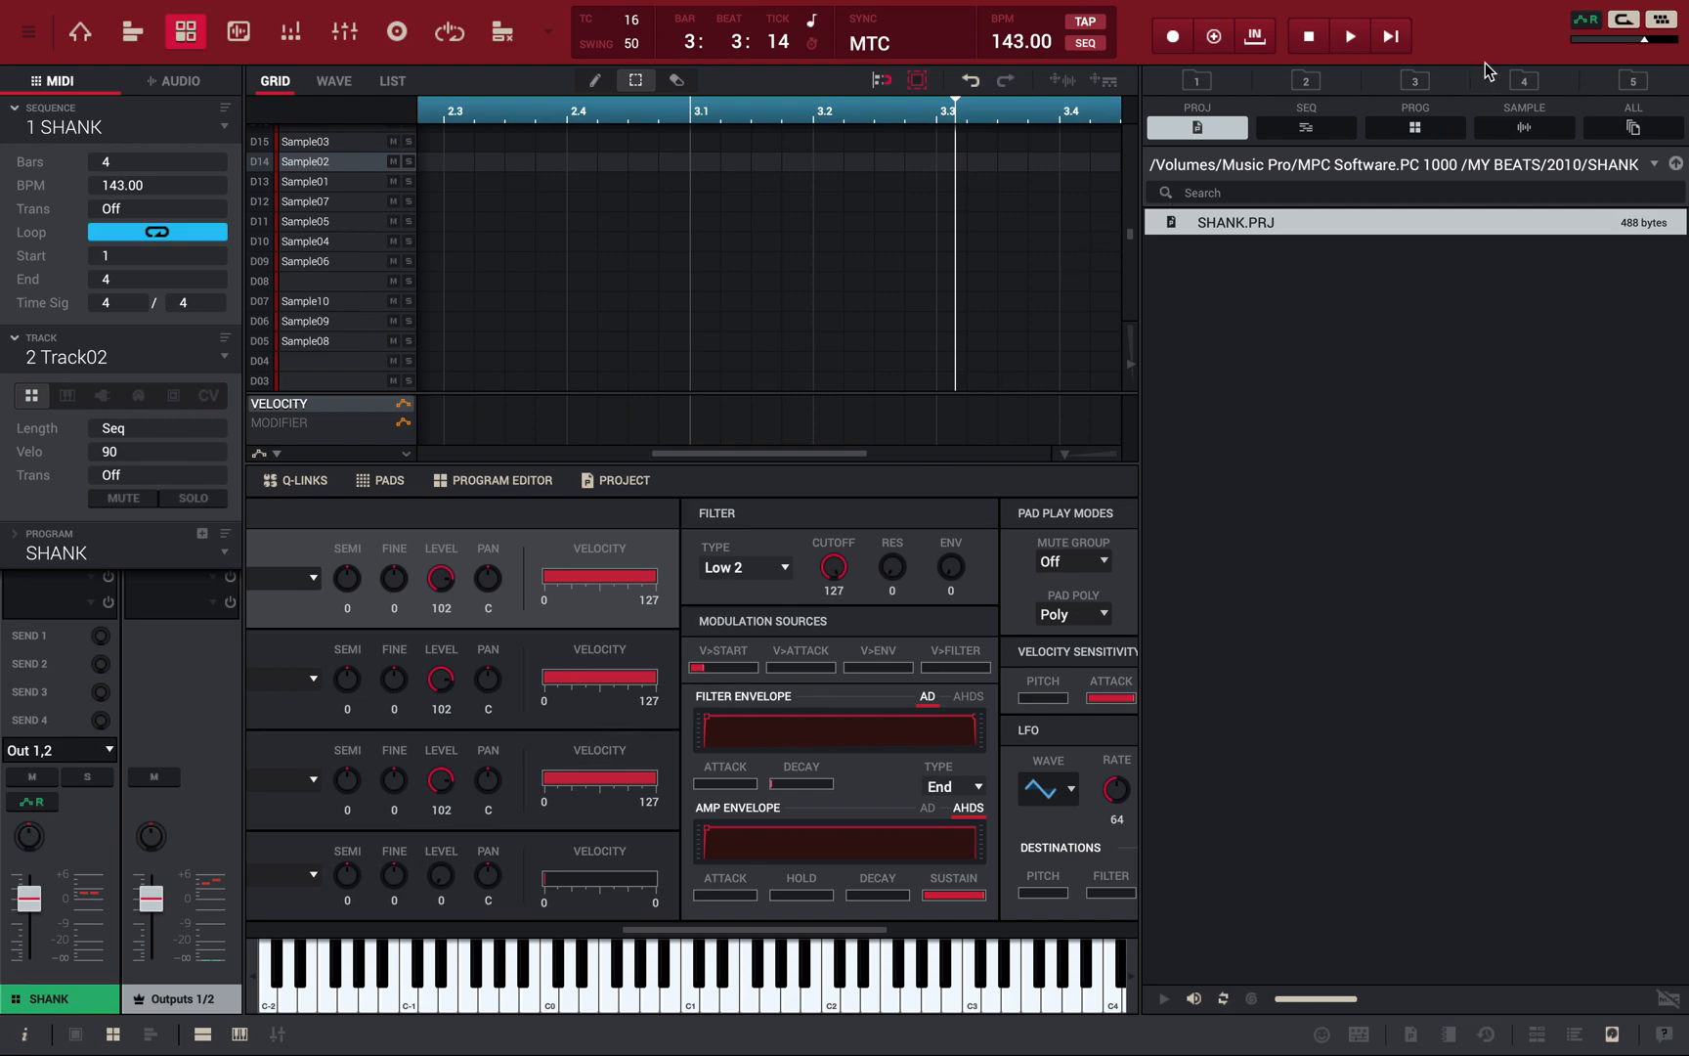
pyautogui.click(1349, 36)
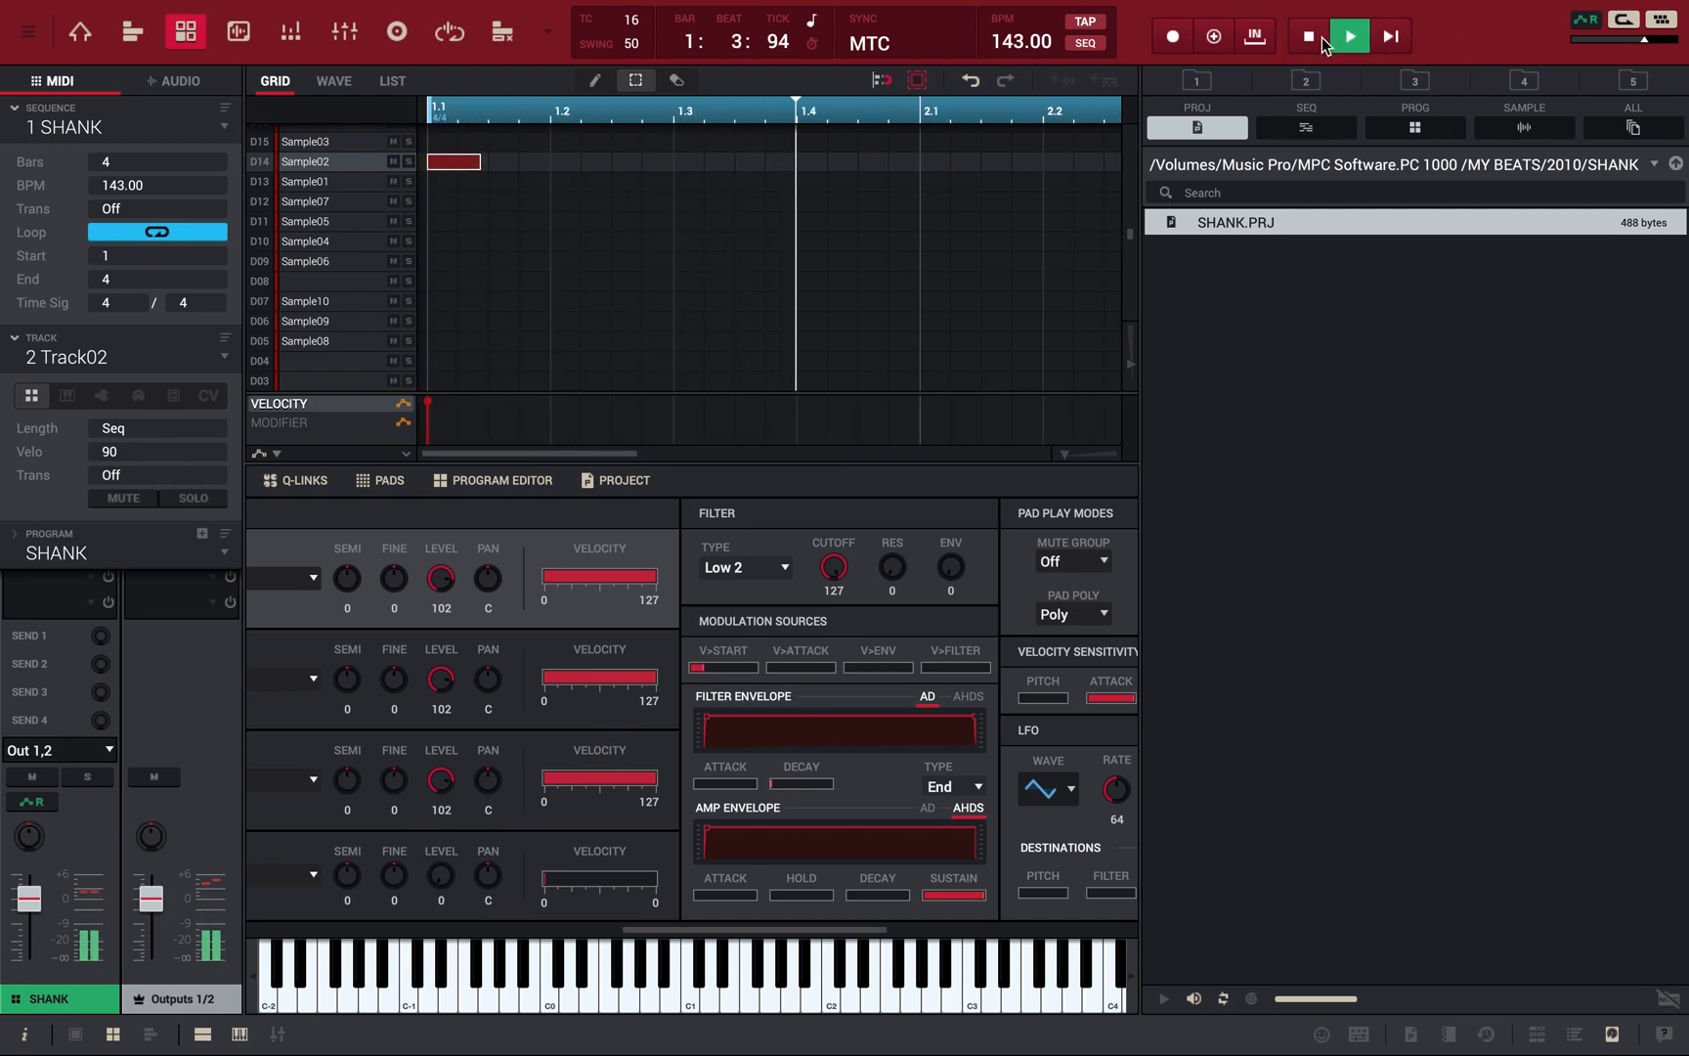
# Step: Restart the SHANK sequence from the beginning a few times and stop to check Track02's sound
pyautogui.click(1348, 35)
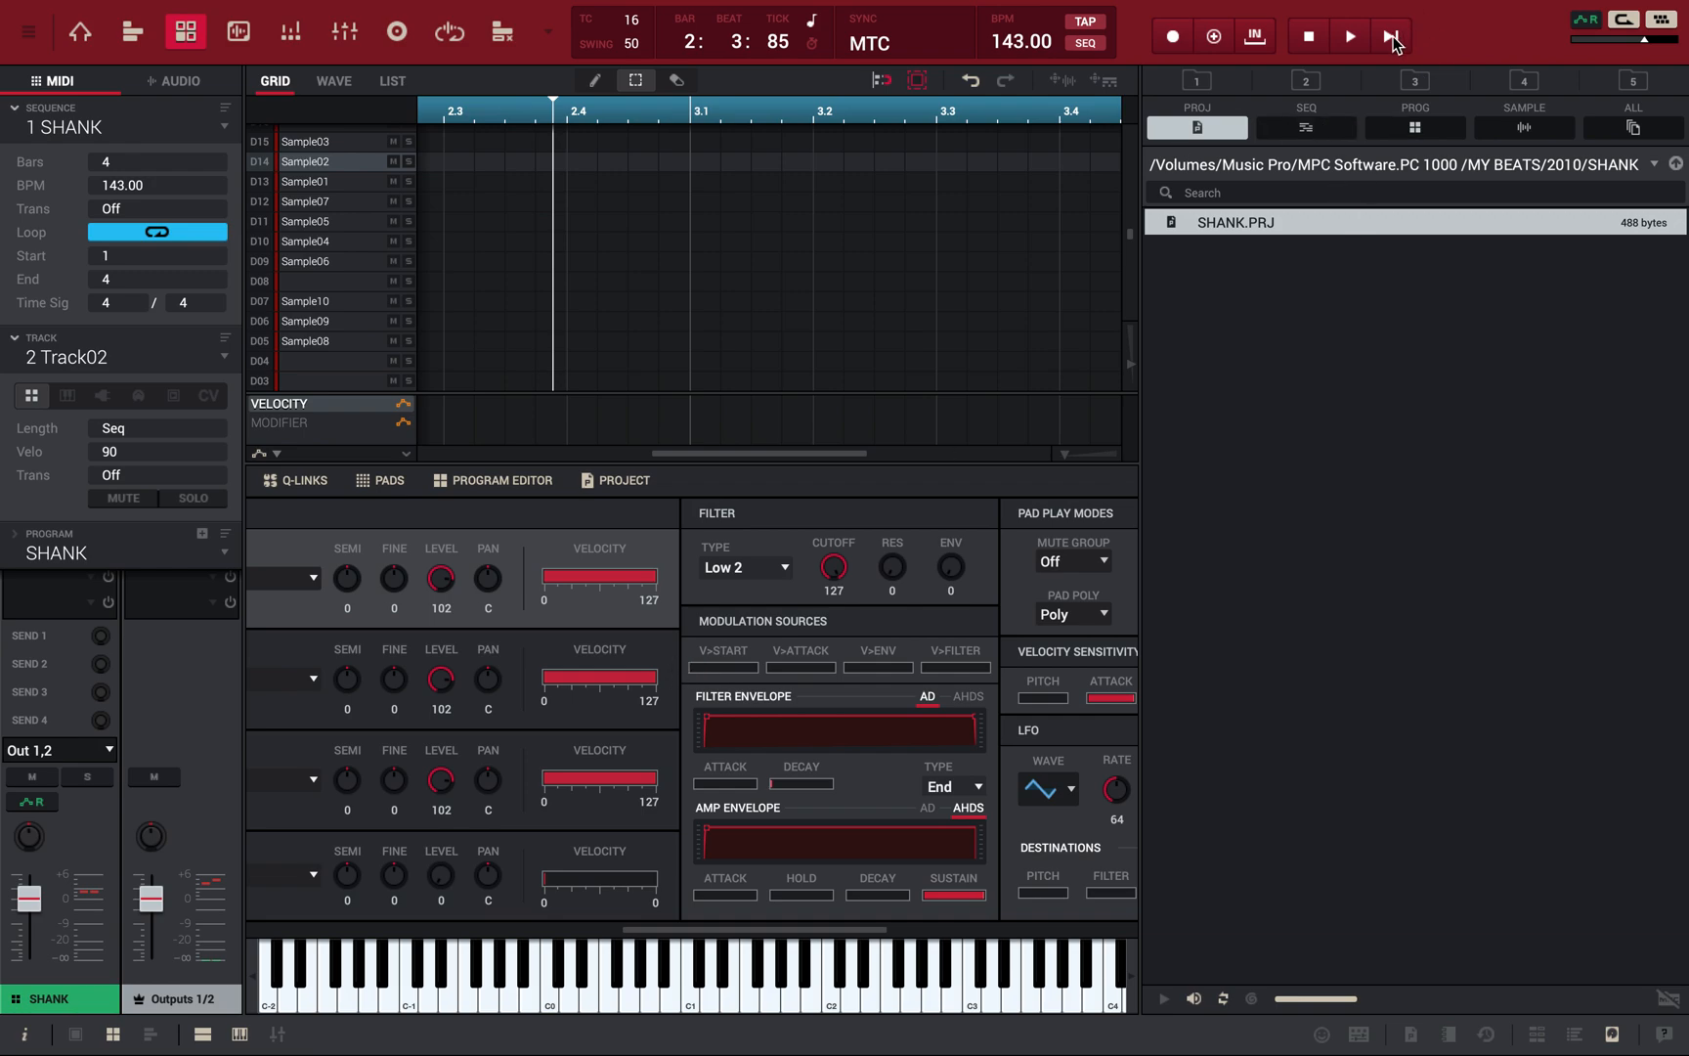
pyautogui.click(1349, 35)
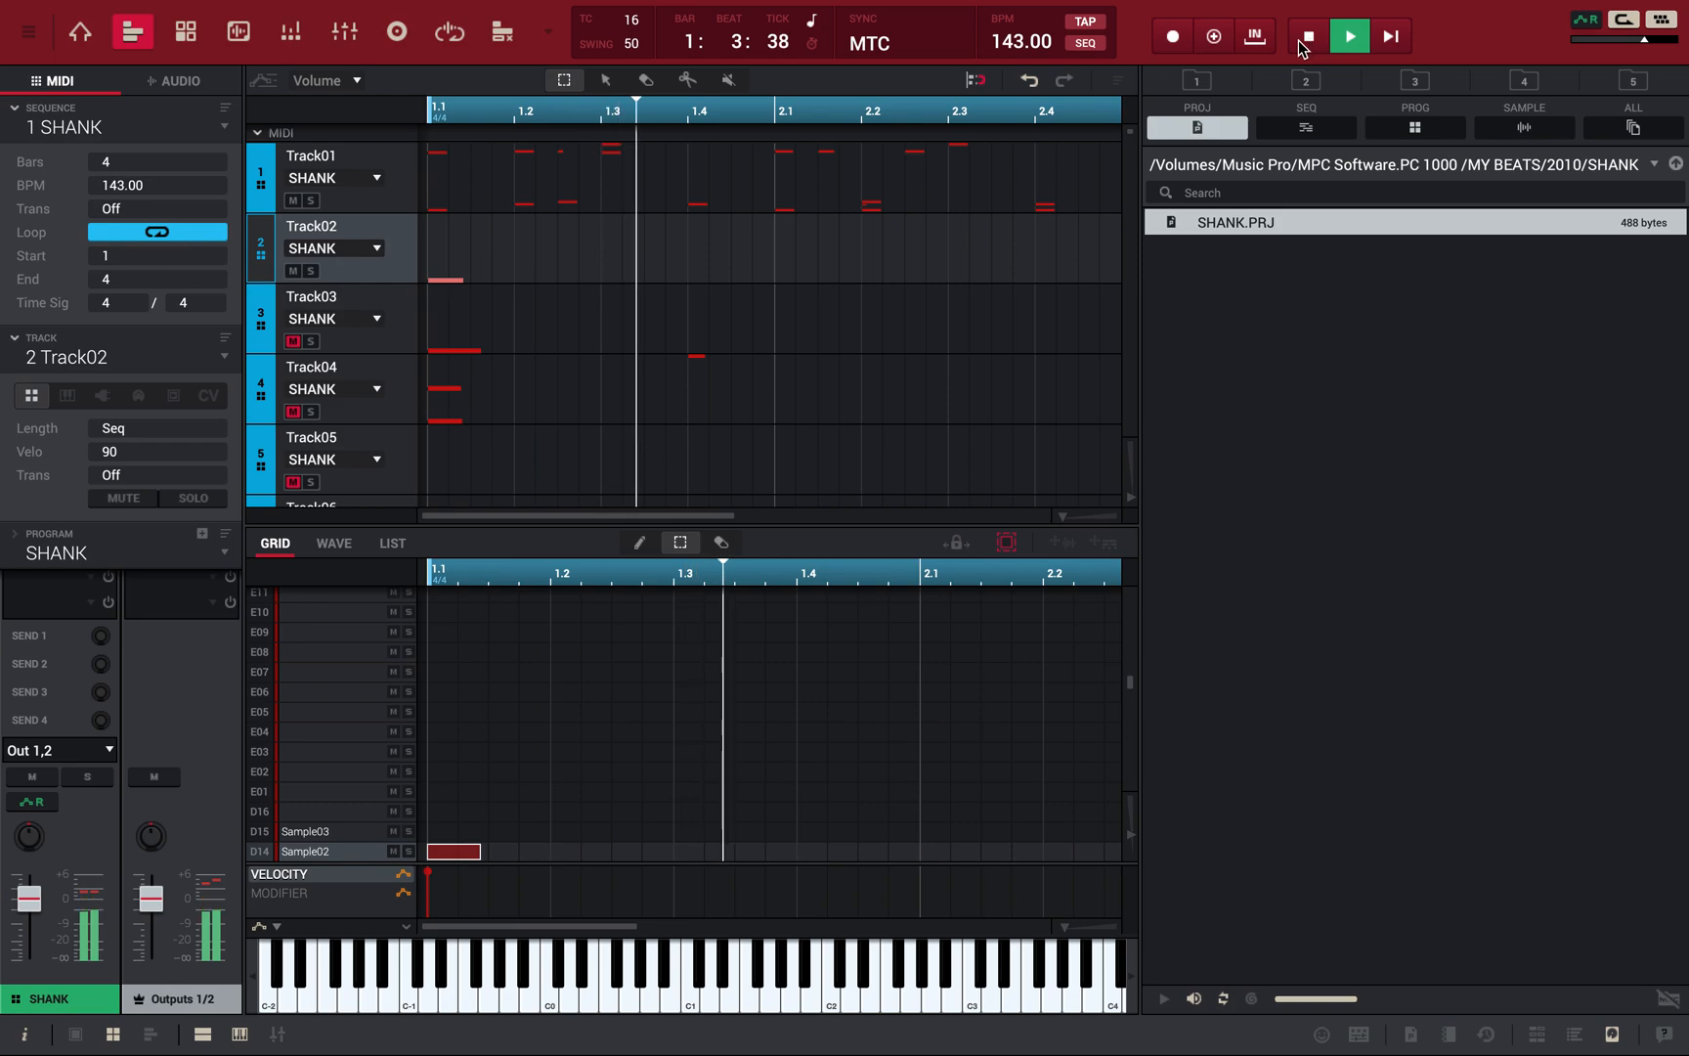
pyautogui.click(1347, 35)
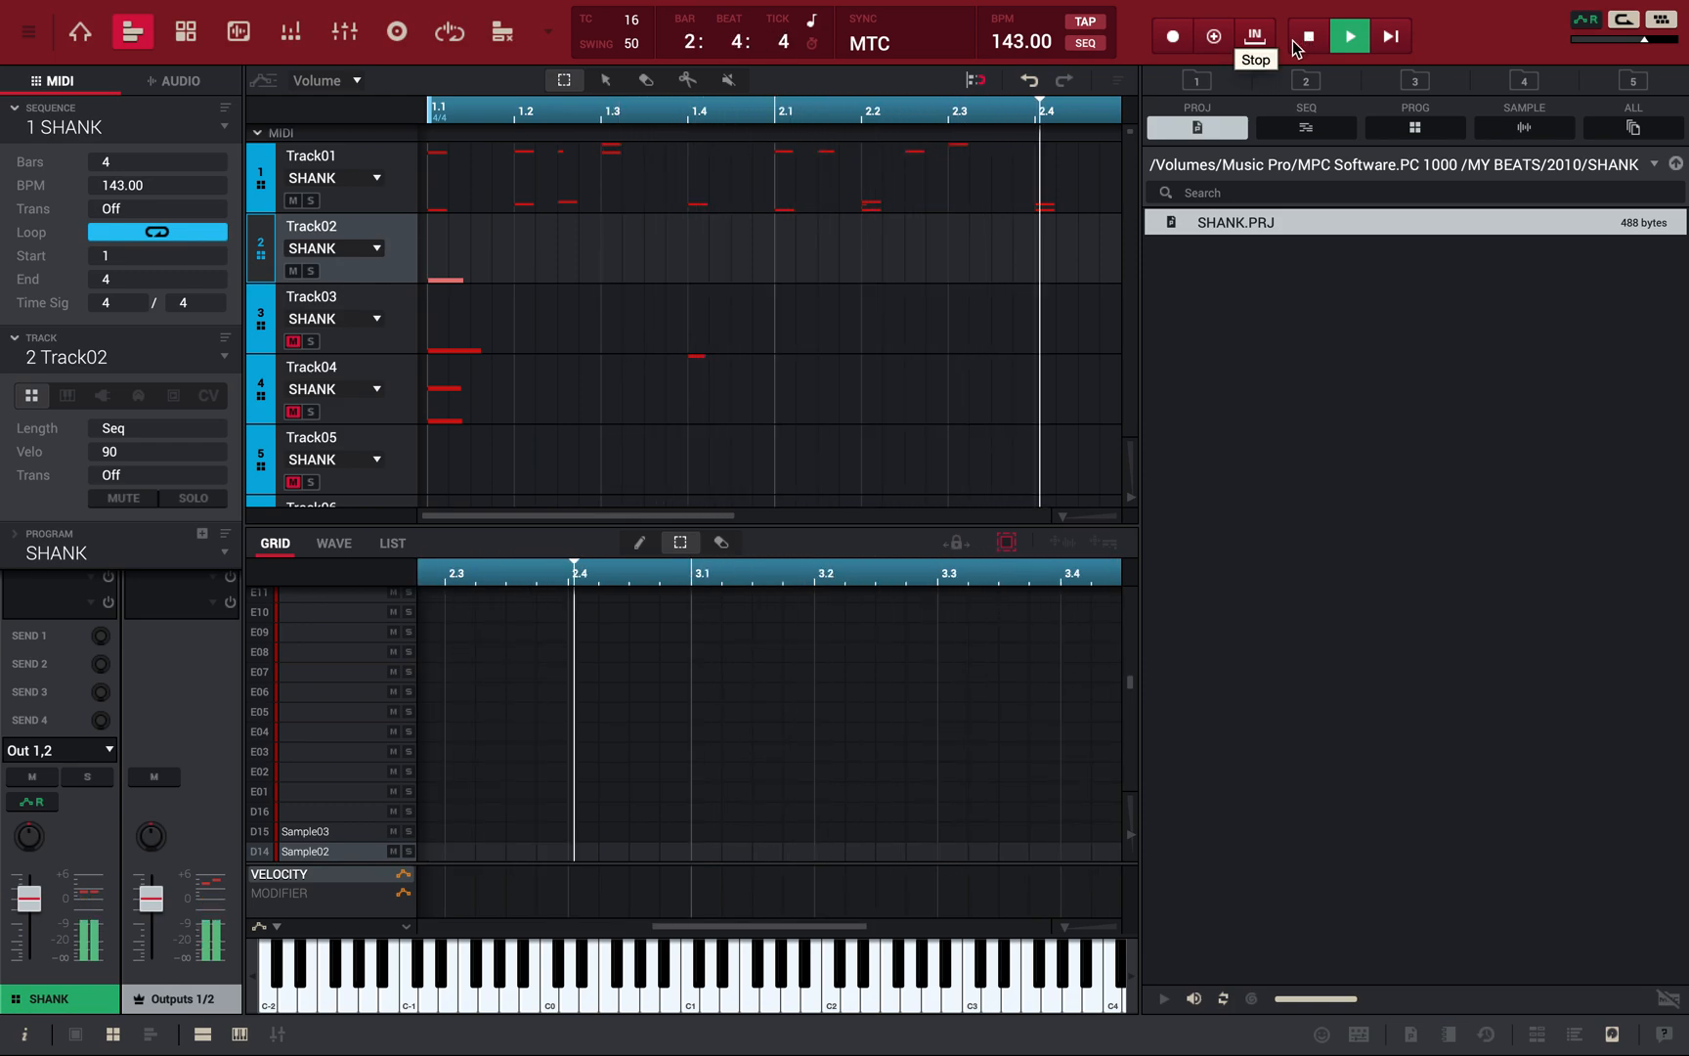
pyautogui.click(1349, 35)
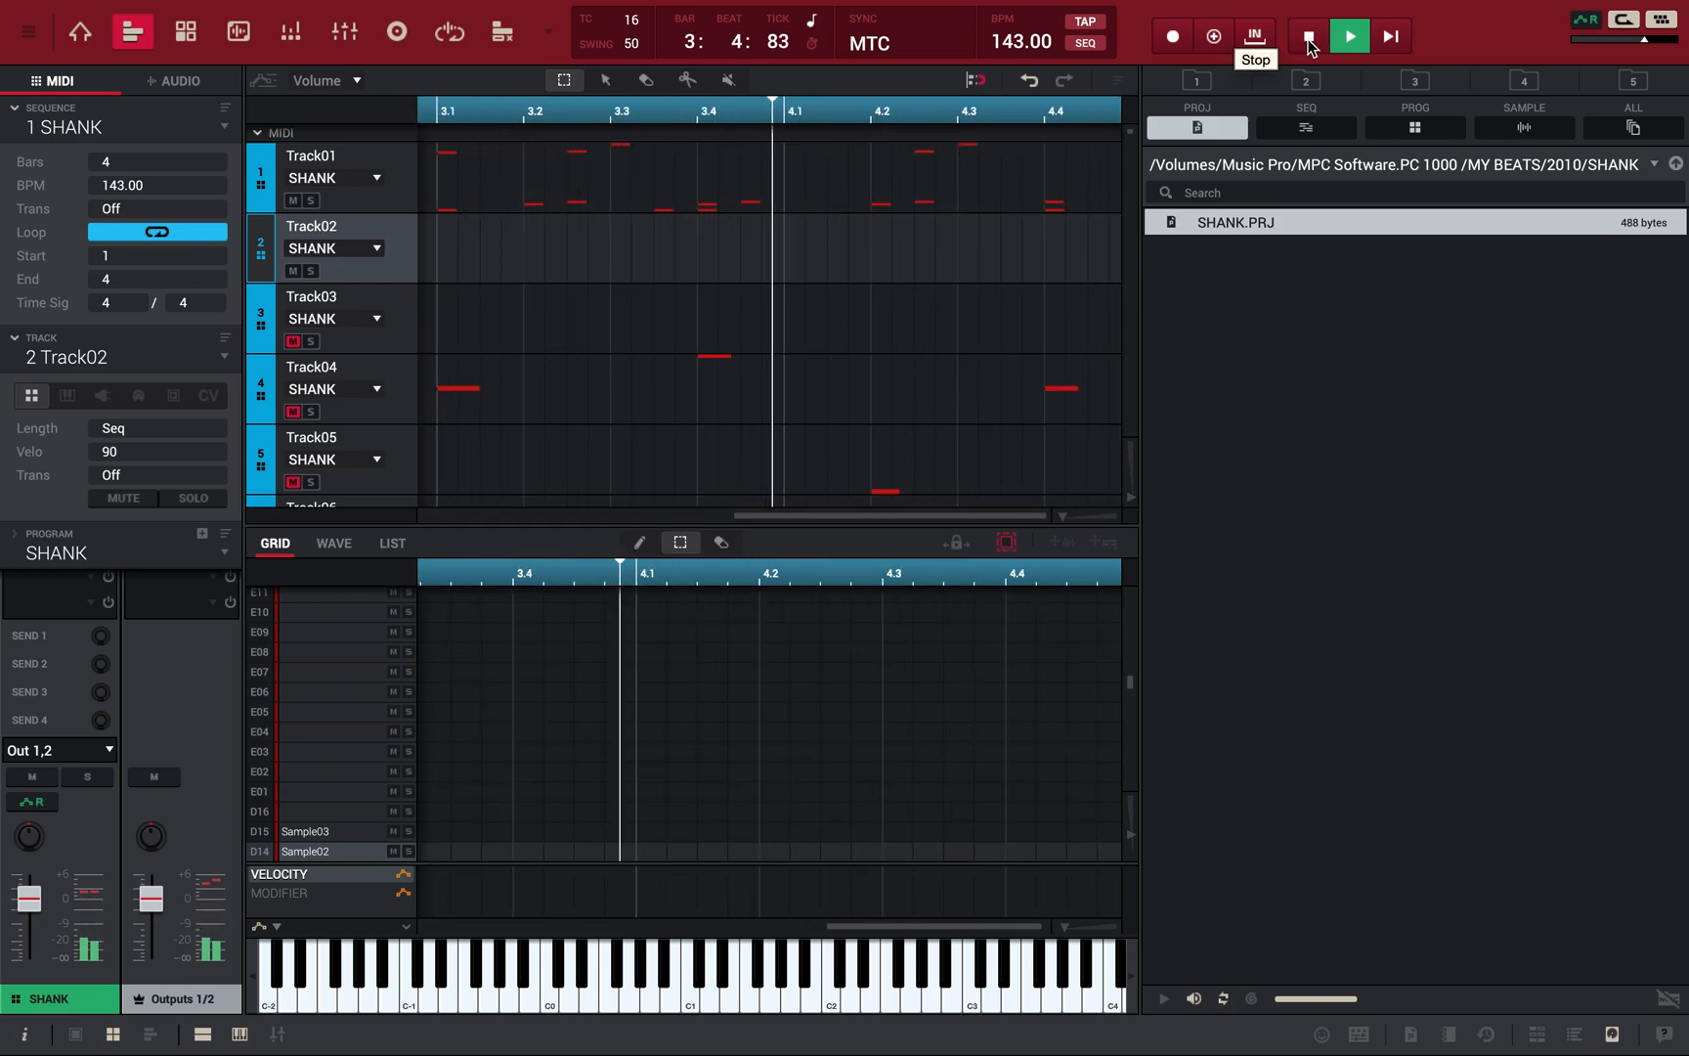
pyautogui.click(1306, 35)
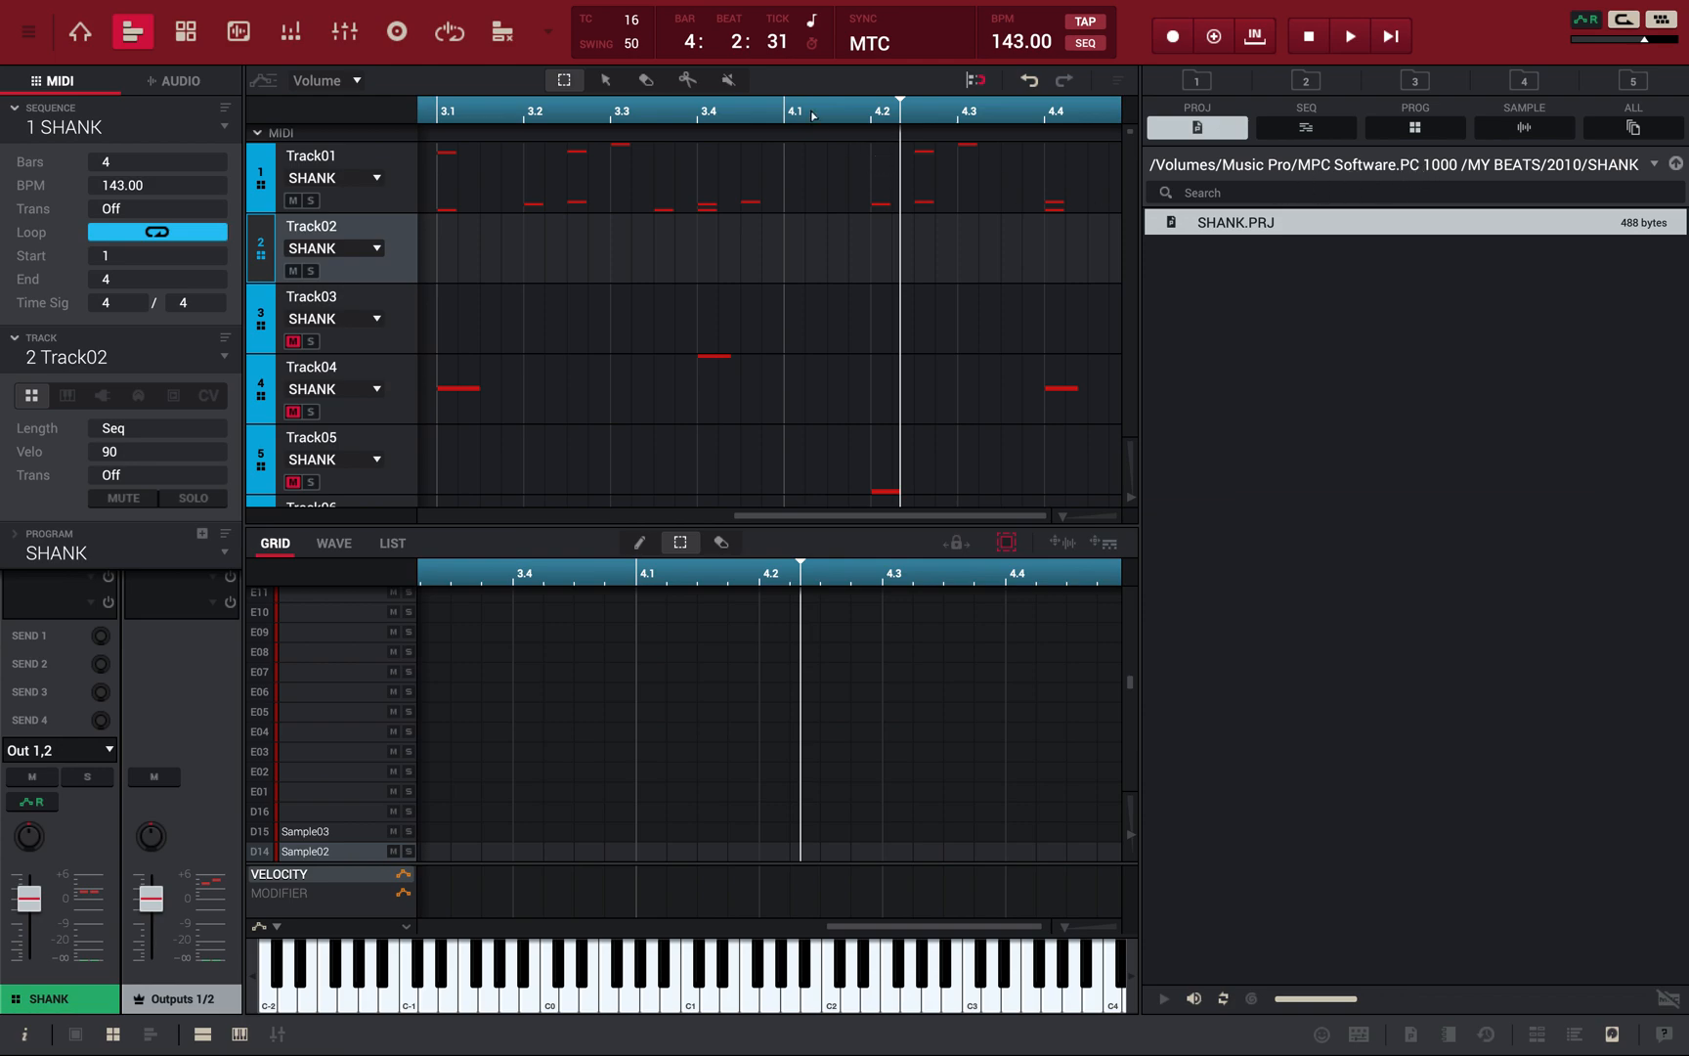
pyautogui.moveTo(946, 76)
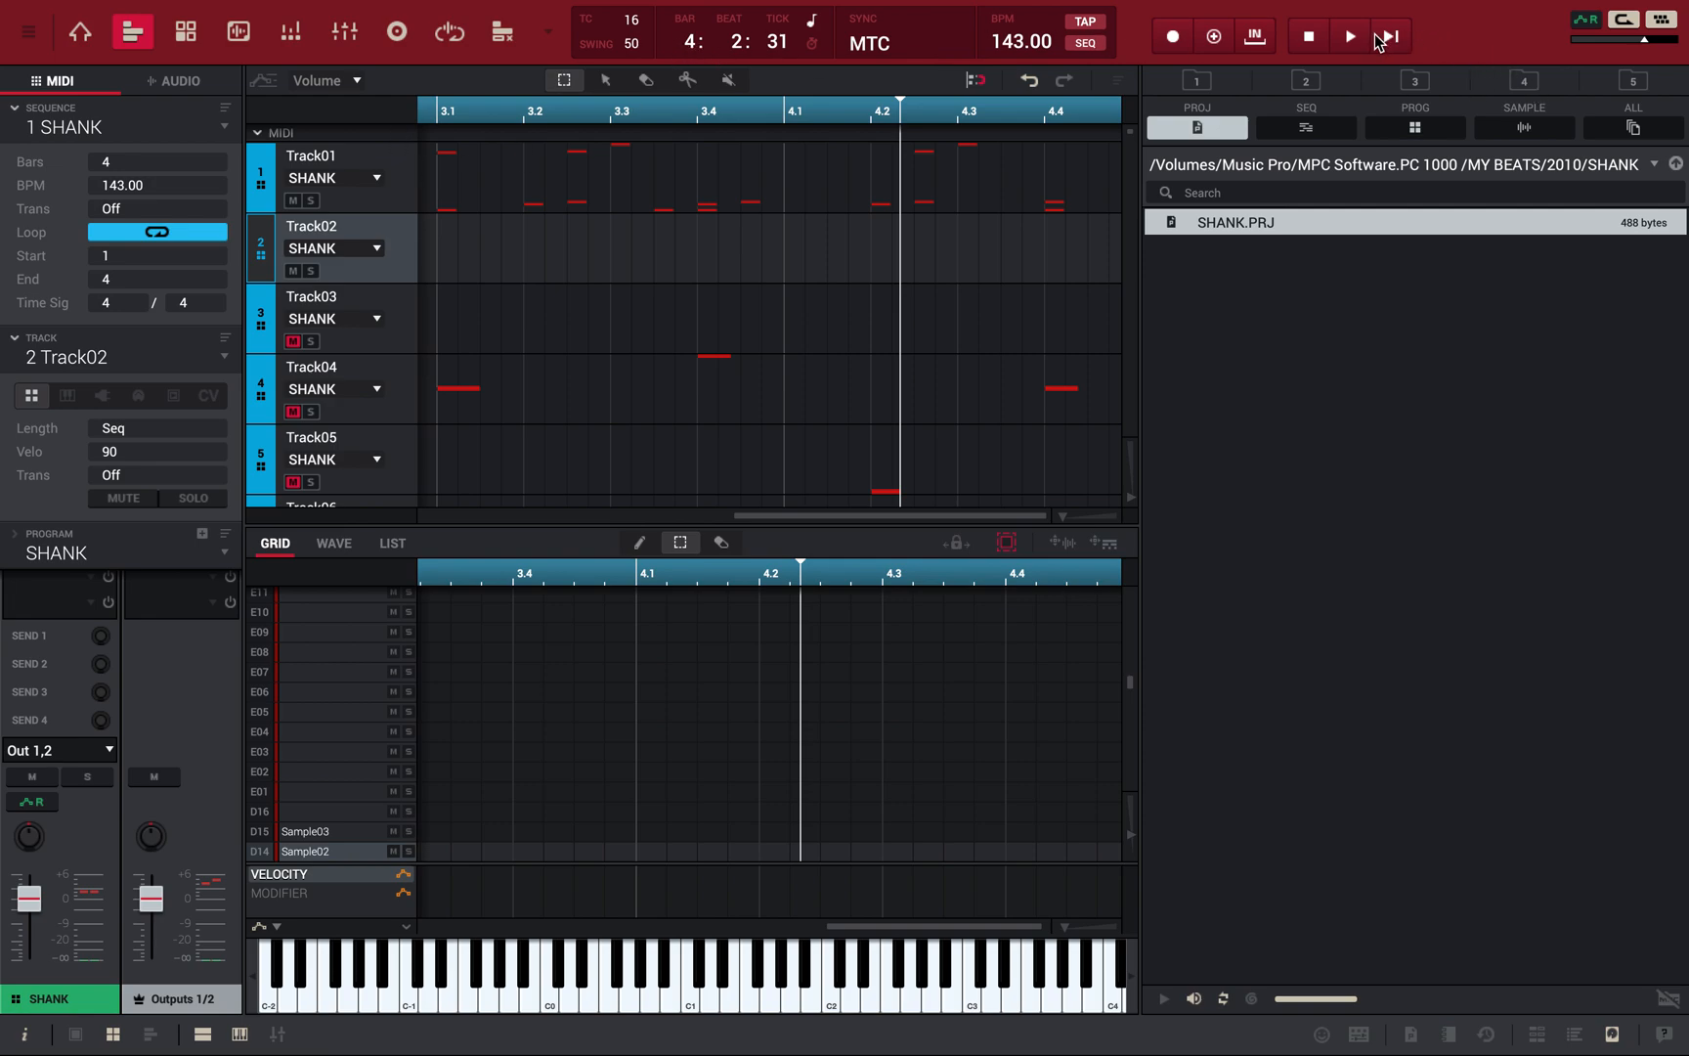
# Step: Play the sequence once more with Track02 soloed in the all-tracks overview, then stop
pyautogui.click(1349, 35)
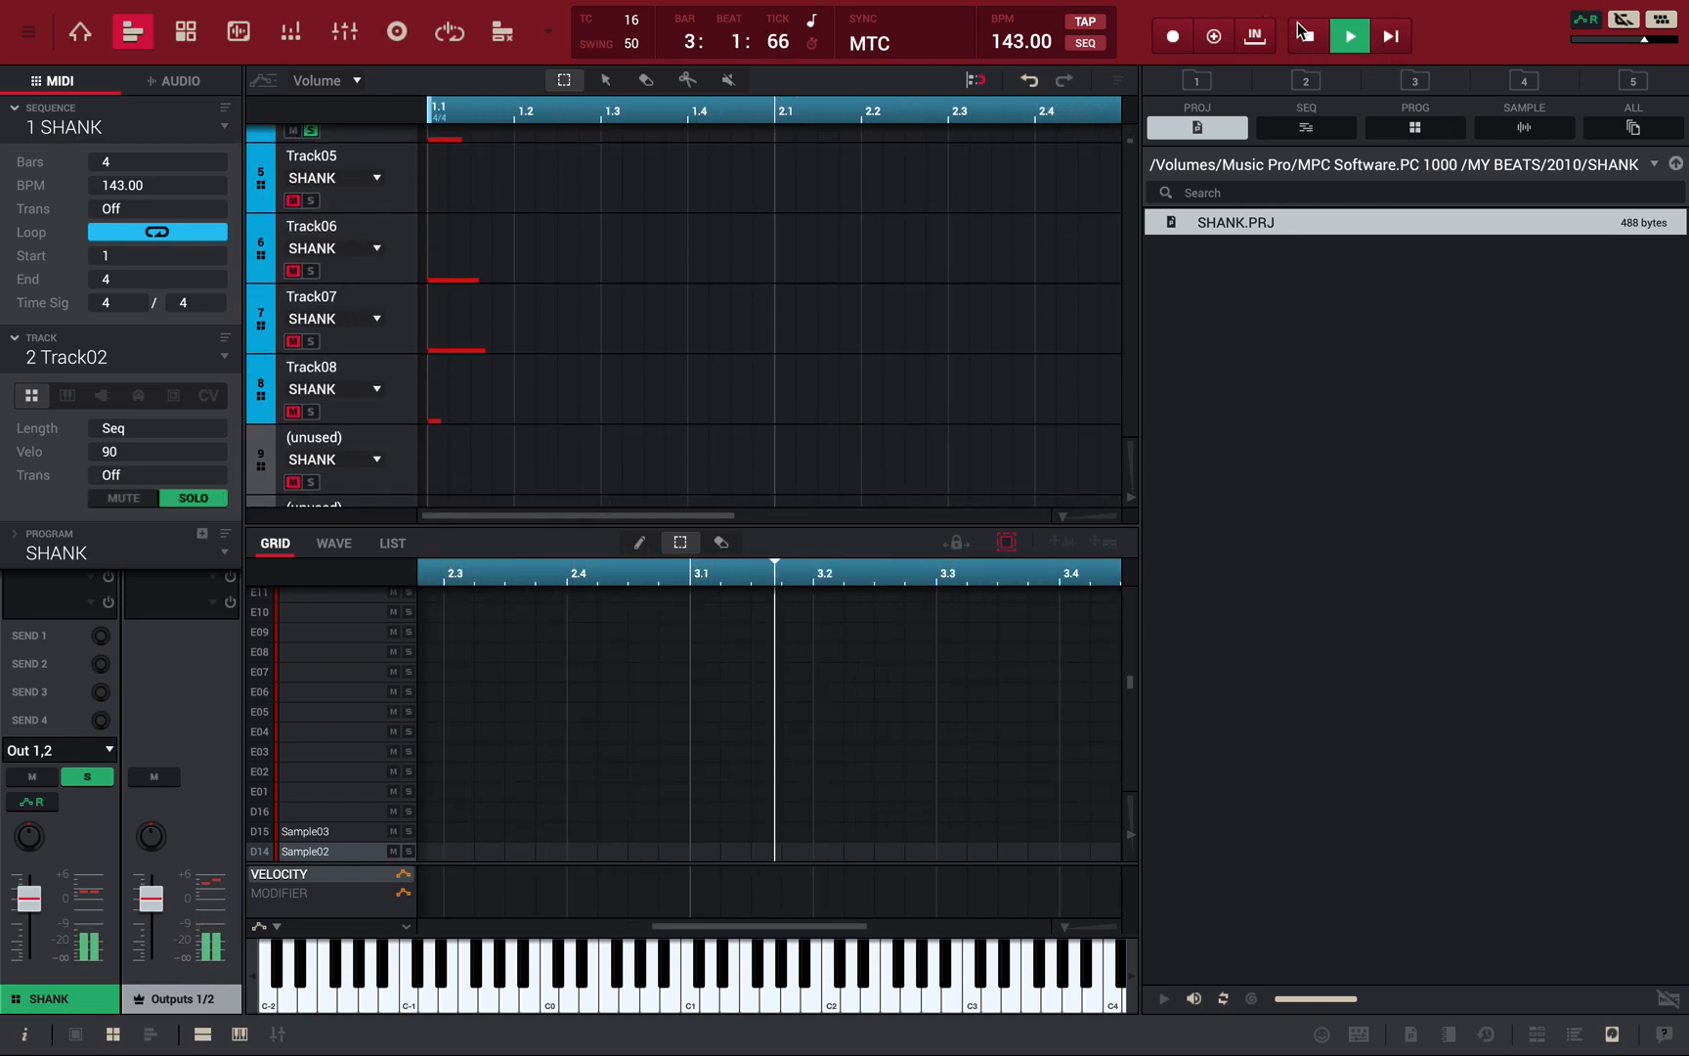
pyautogui.click(1349, 35)
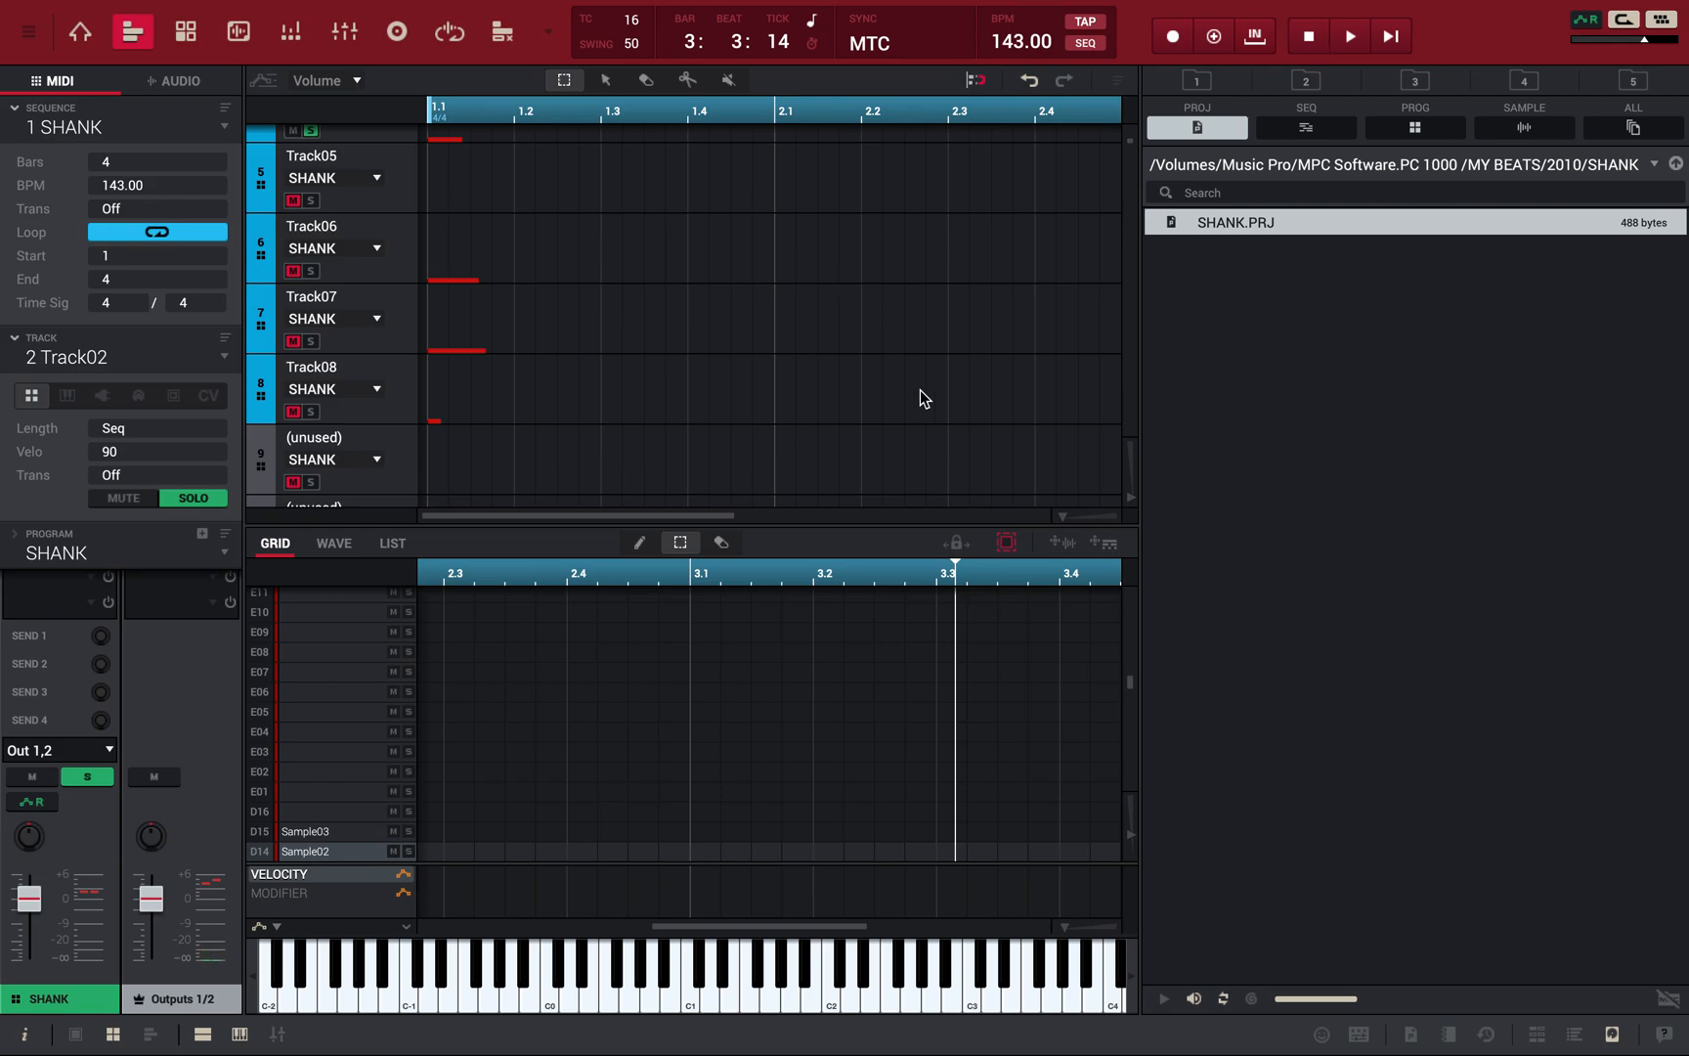